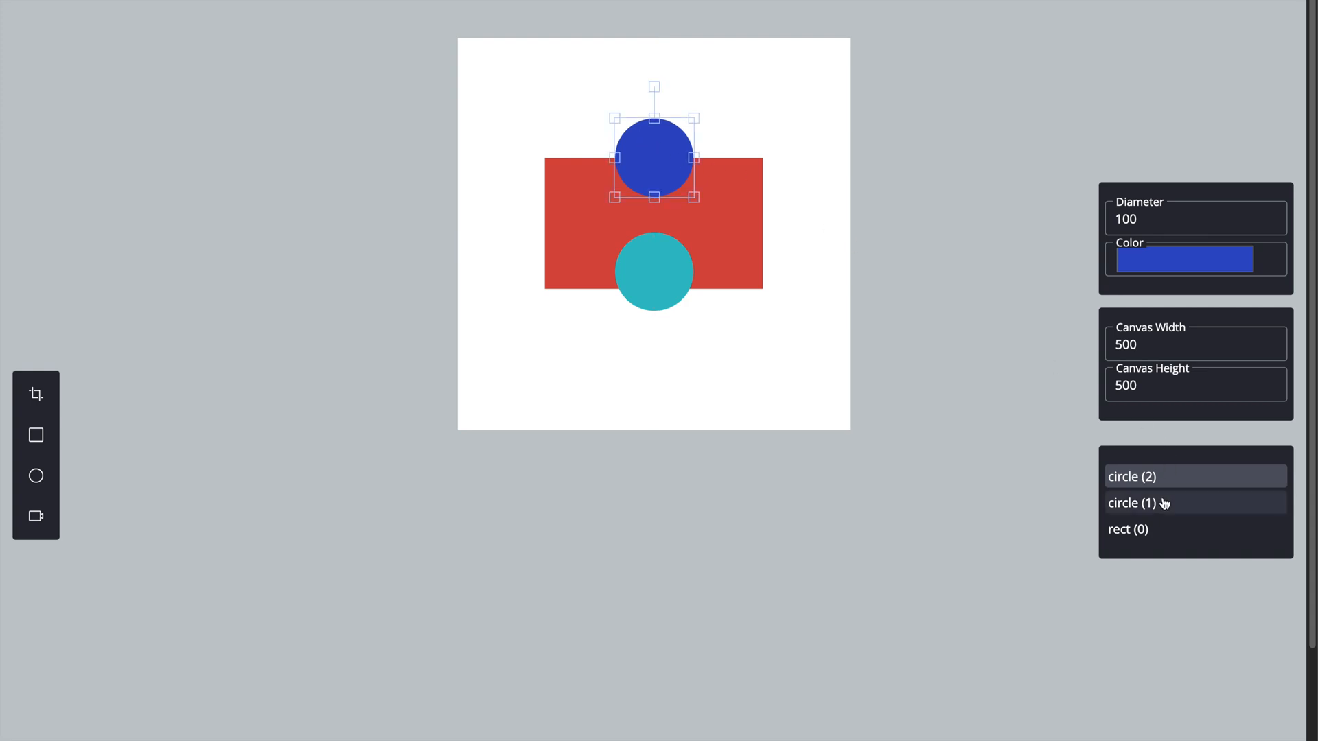
- Reorder layers with the panel arrows so the red rectangle sits above both circles
click(1128, 529)
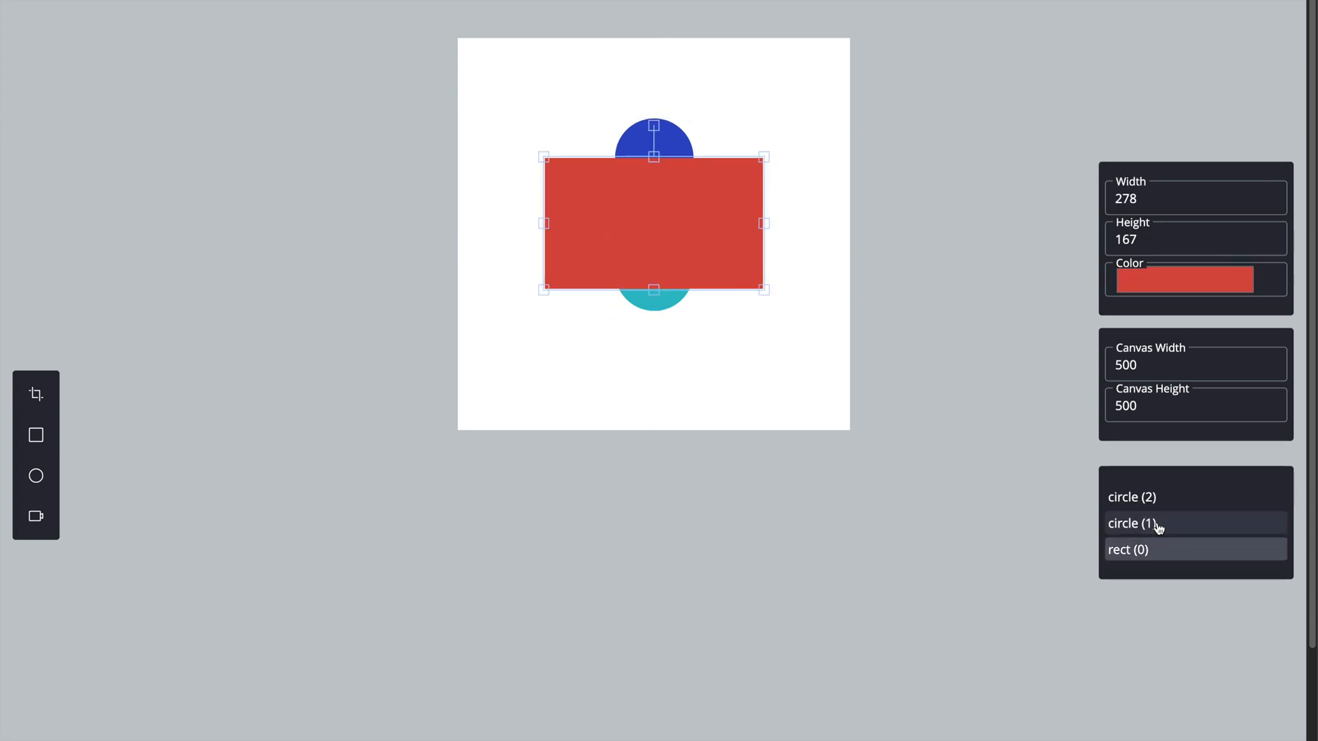
click(742, 379)
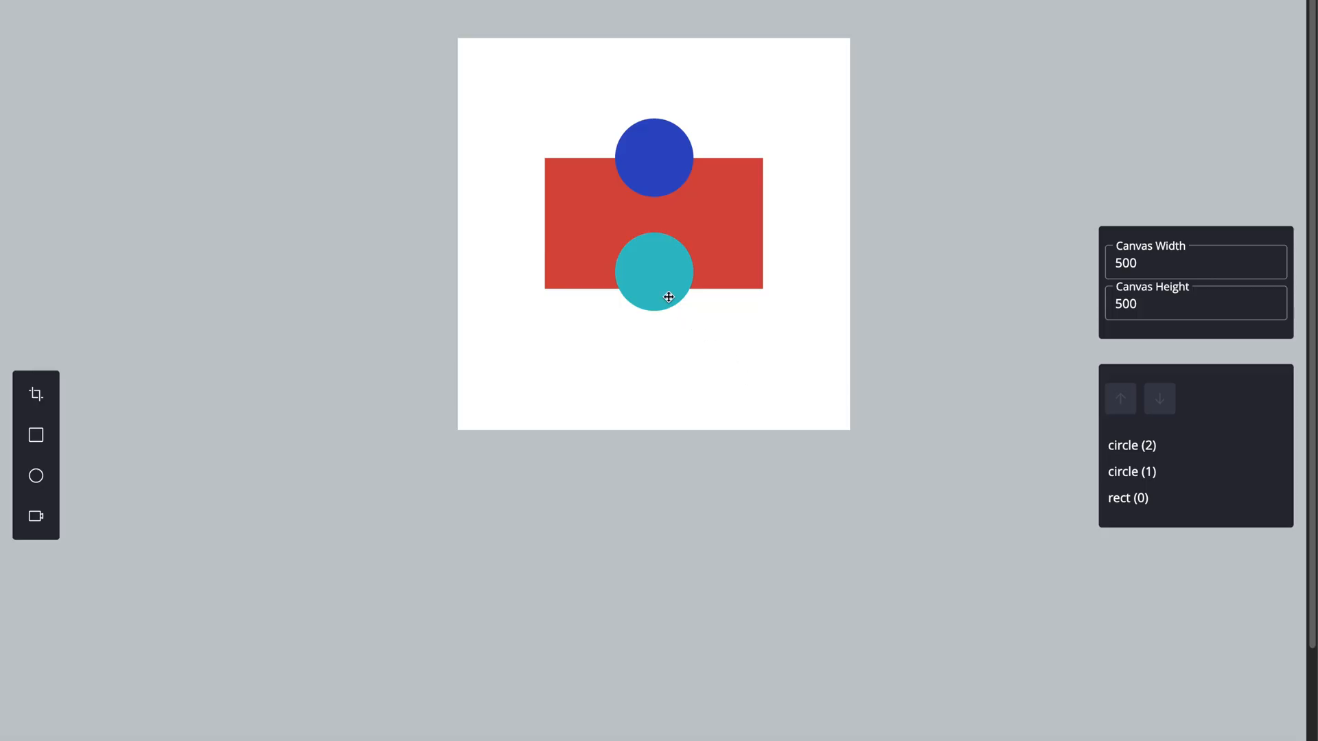
click(653, 270)
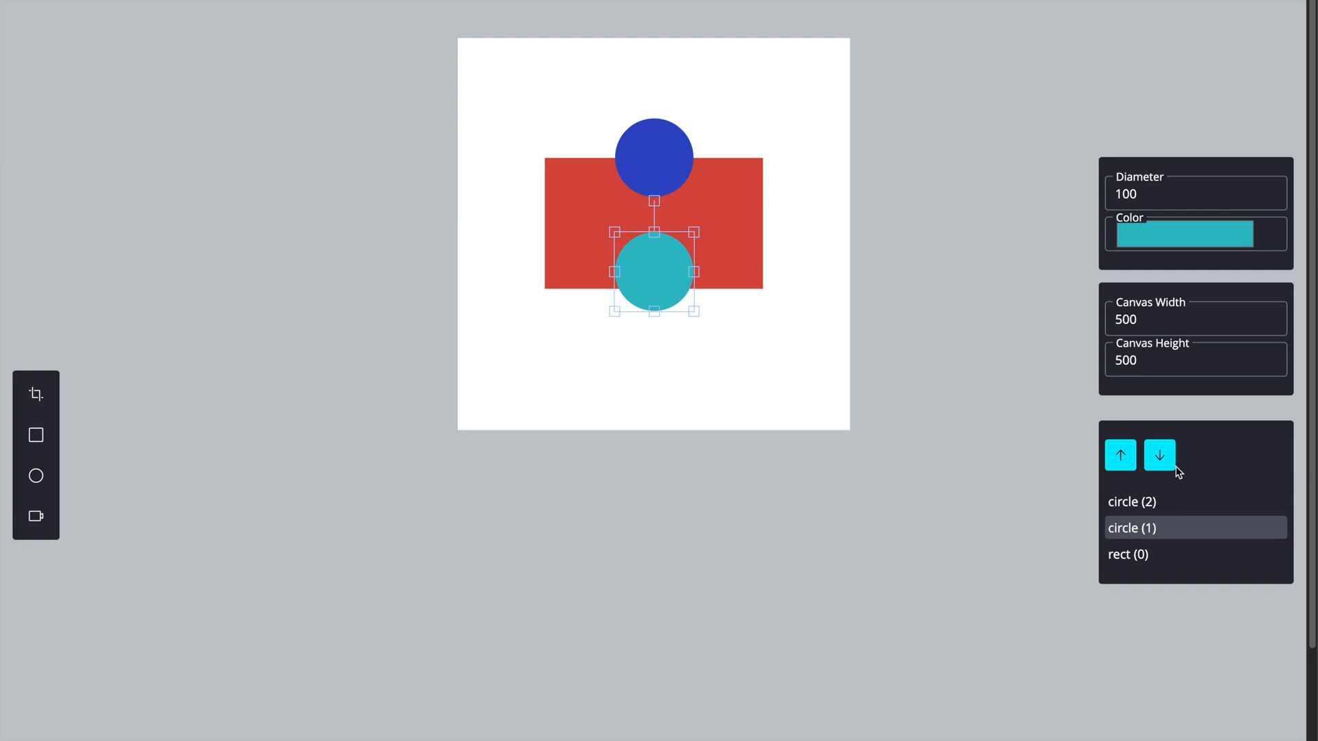
click(1159, 455)
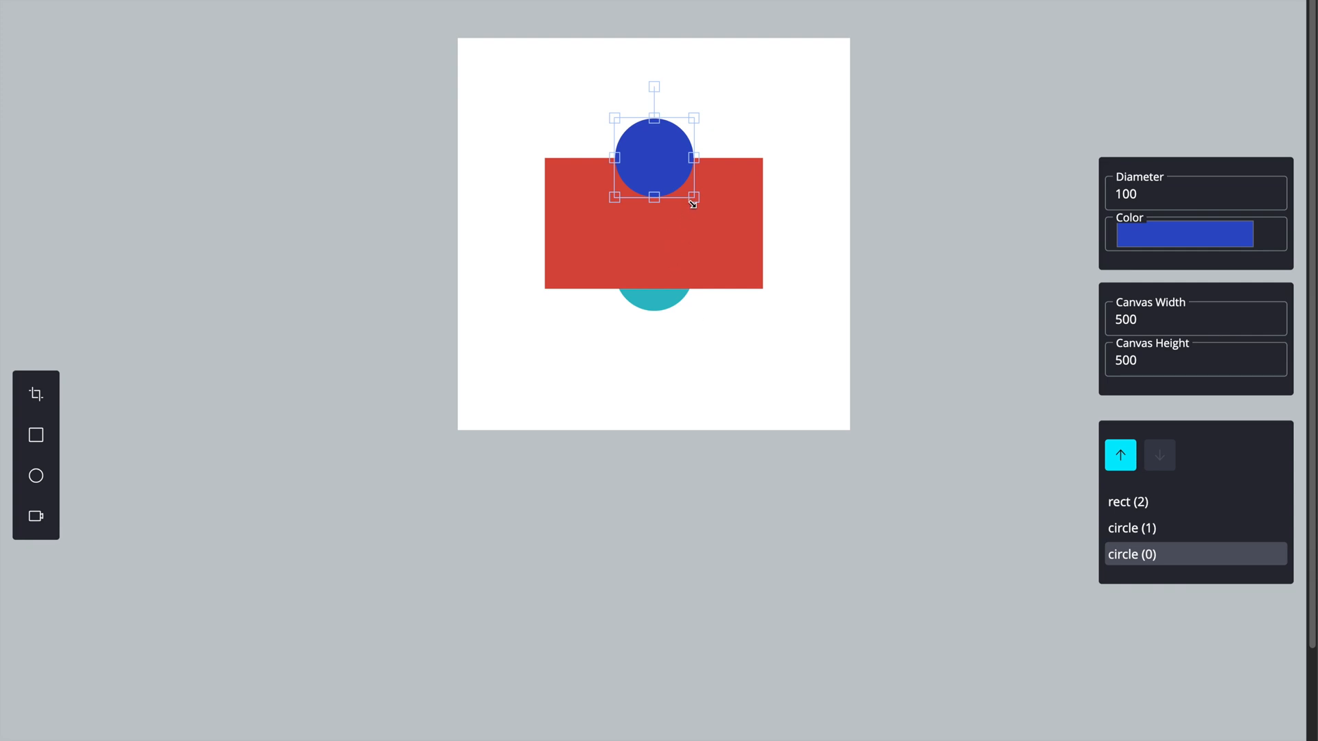
- Enlarge the blue circle behind the rectangle by dragging its resize handle
drag(692, 200, 768, 340)
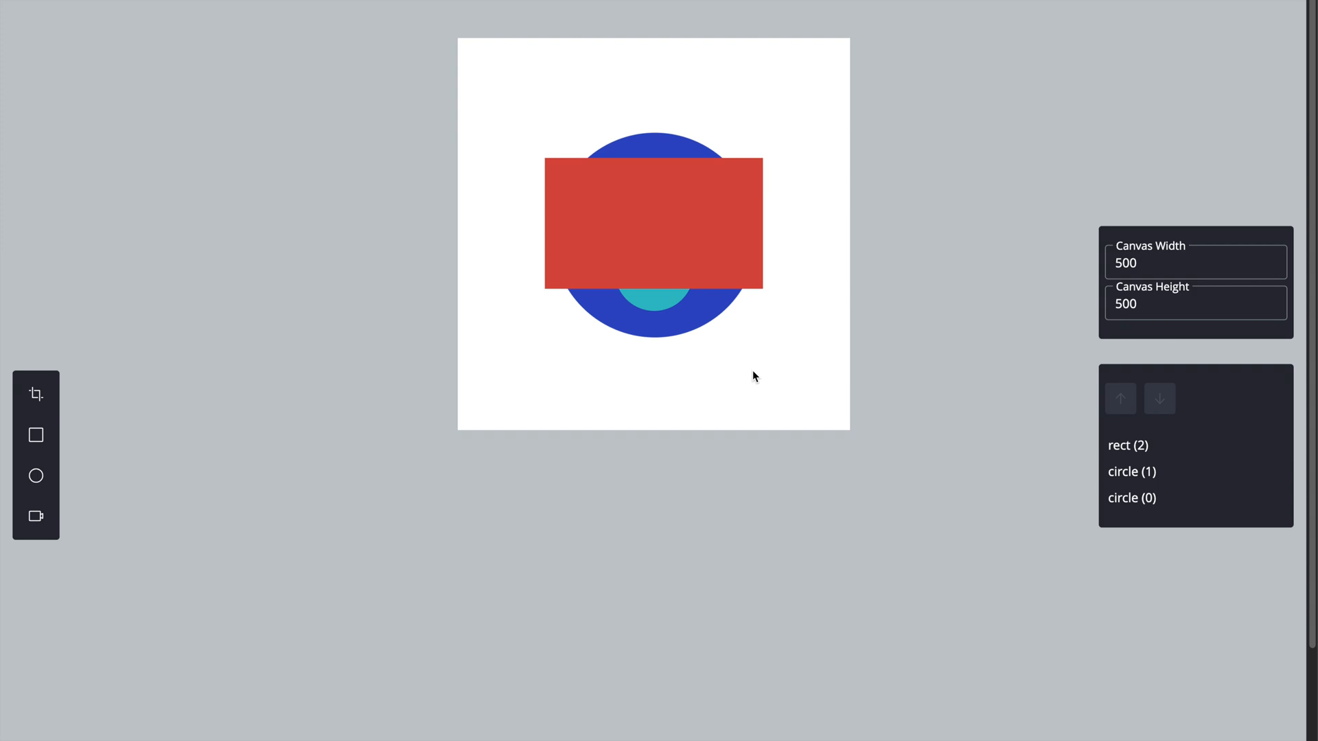
click(654, 222)
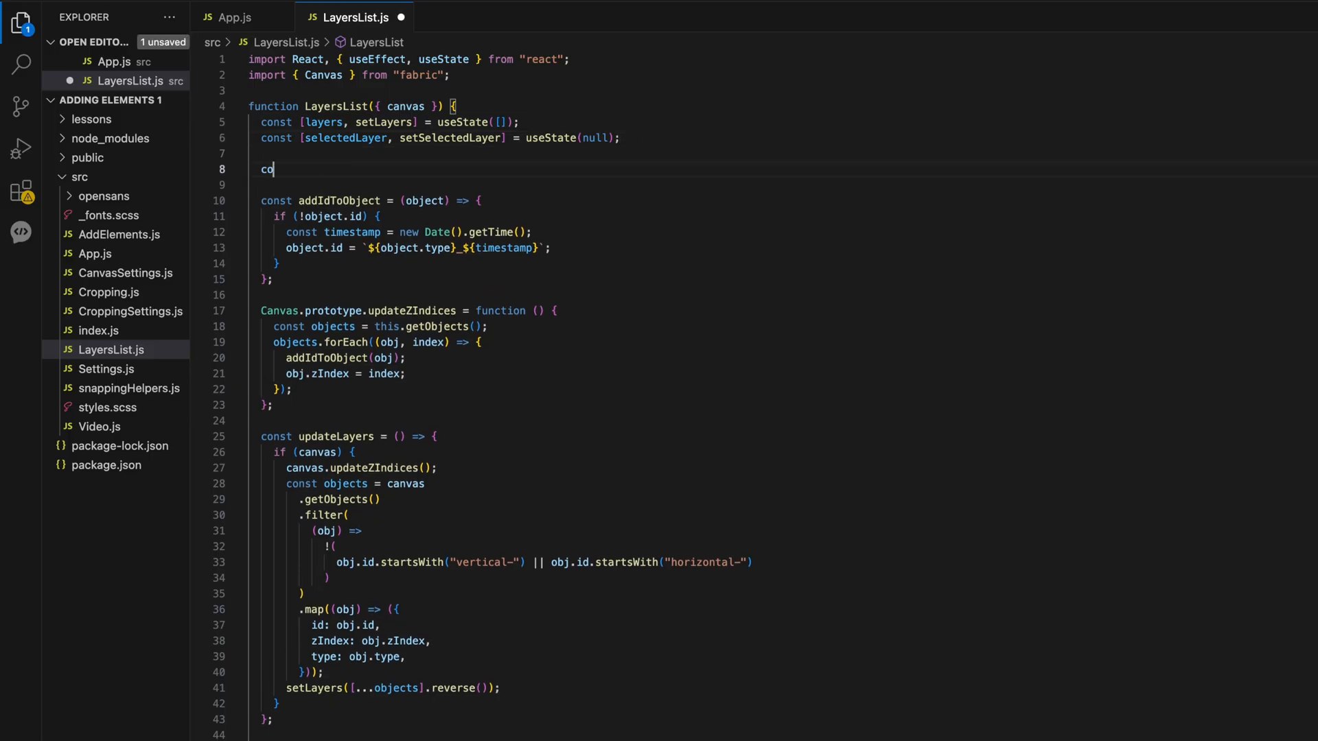
- Add const moveSelectedLayer = (direction) => { if(!selectedLayer) return; } after the state hooks
text(nst moveSelectedLayer = ()
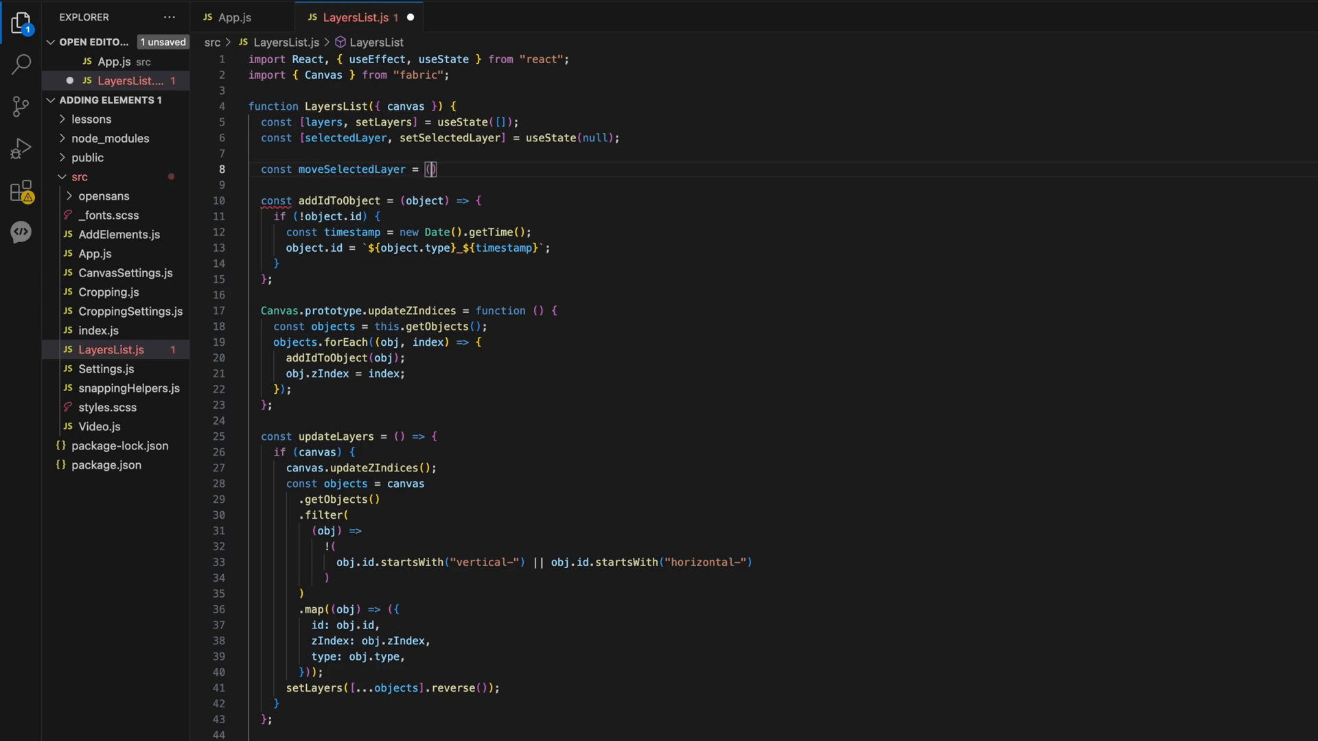
text(direction)
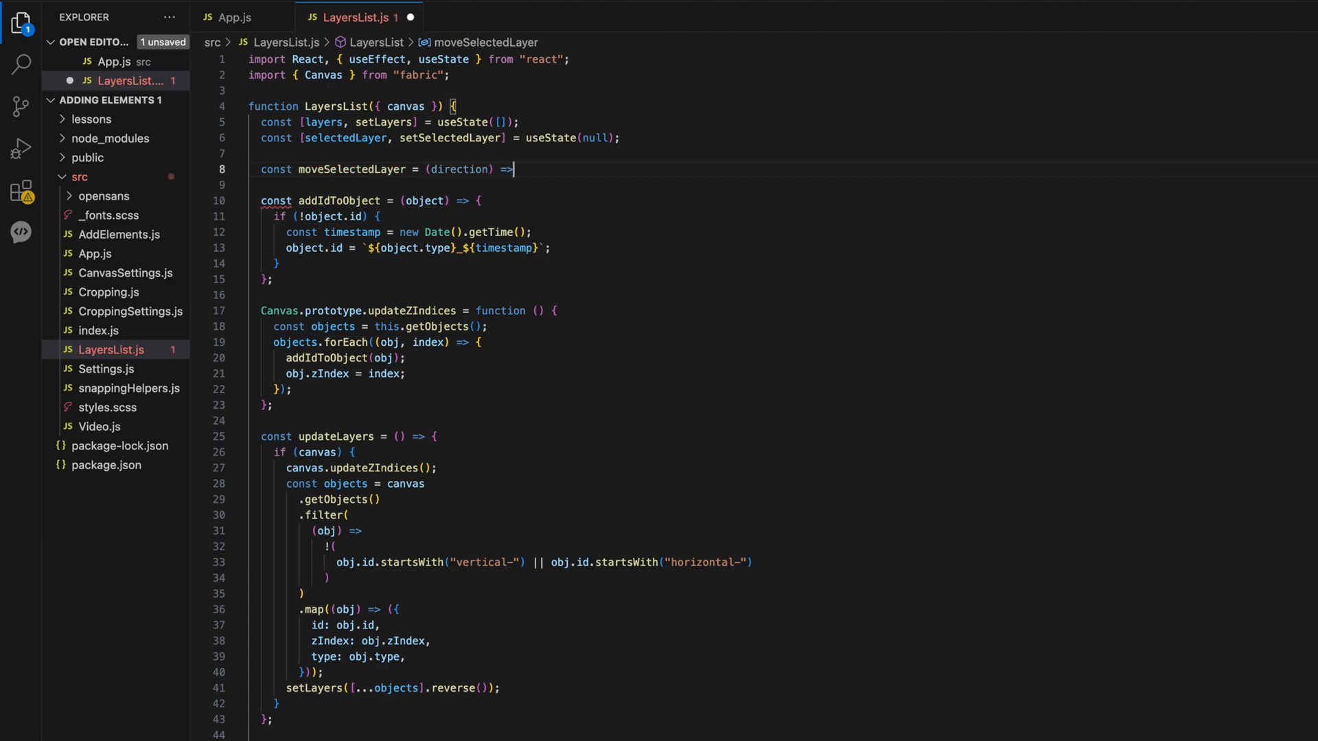
text({)
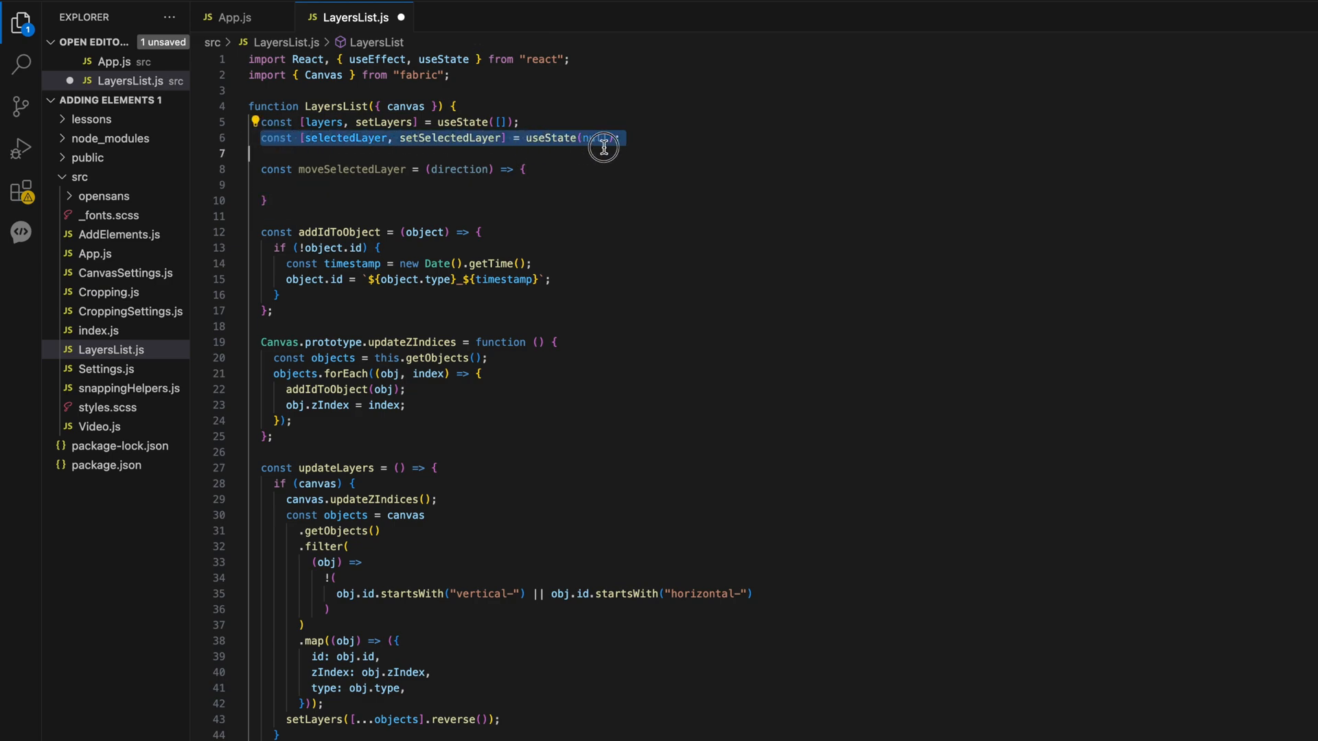
mouse_move(604, 146)
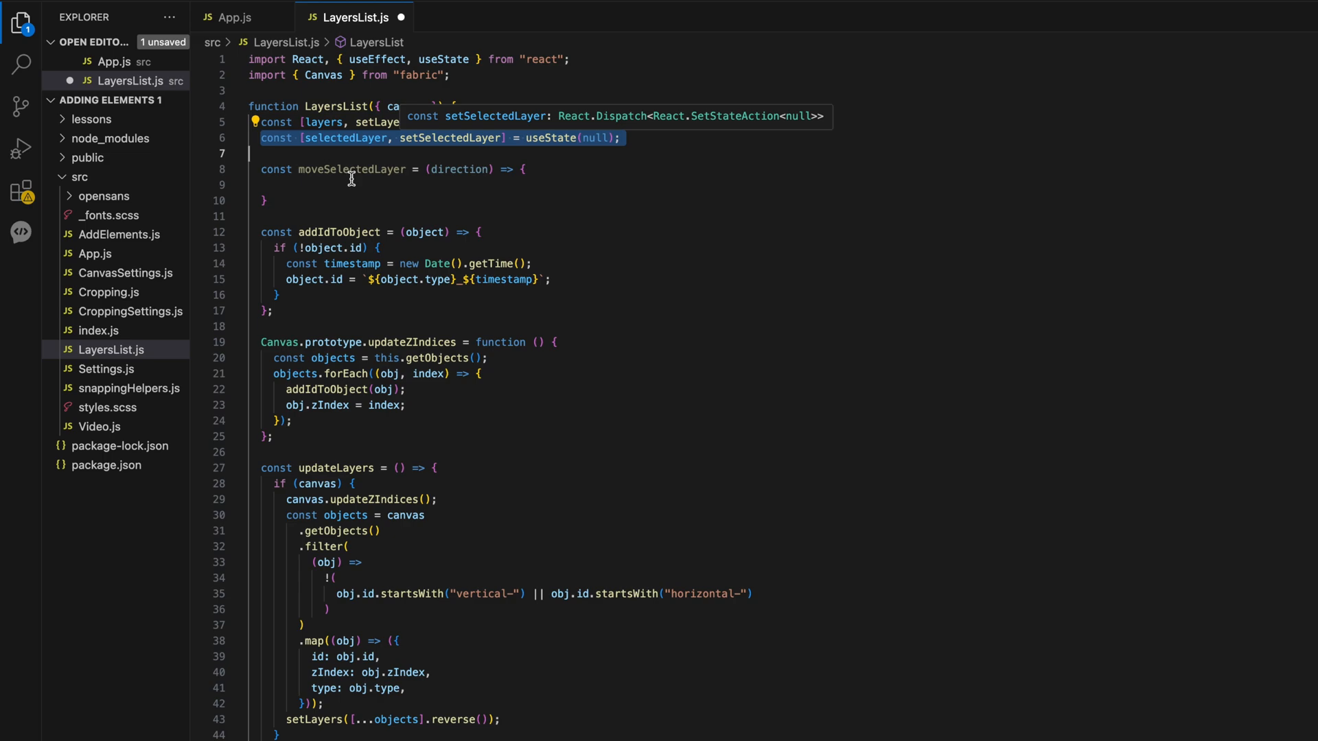
text(if)
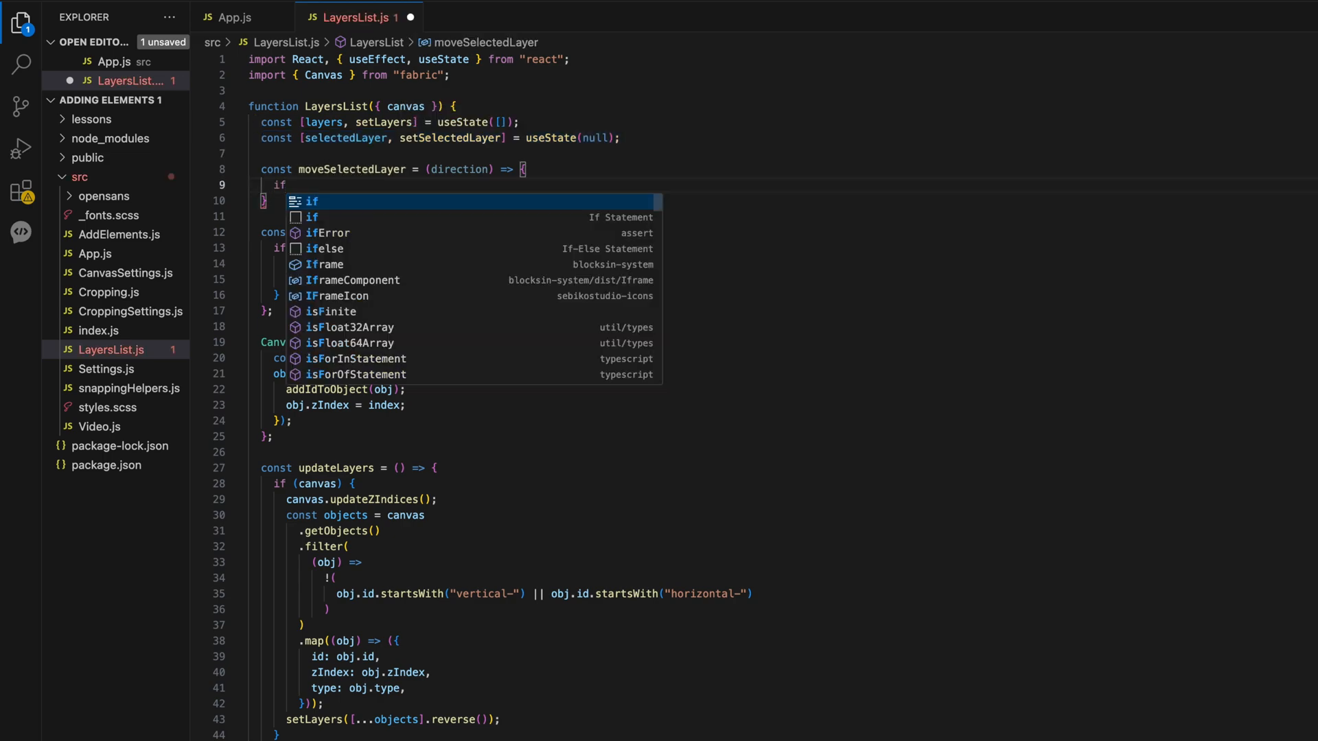
text((!selectedLayer) return;)
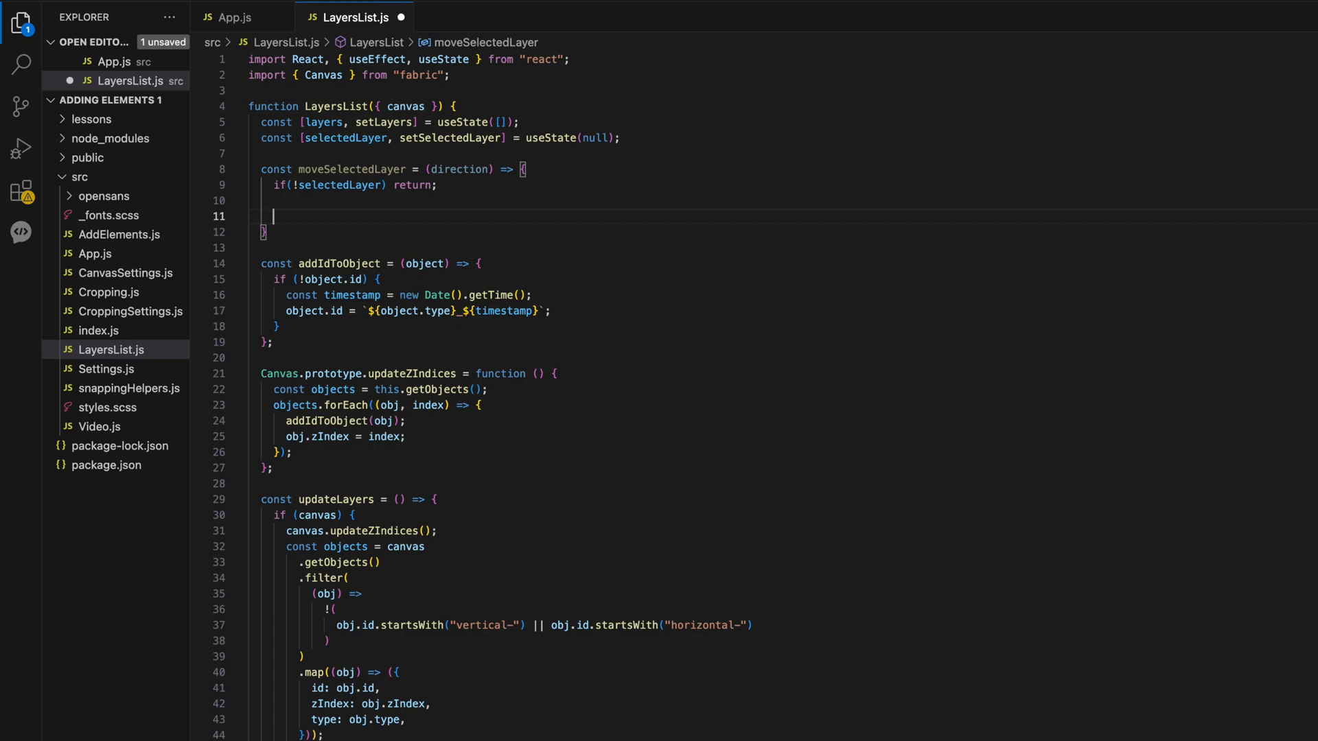
- Fetch the canvas objects with const objects = canvas.getObjects();
text(const objects = canvas.)
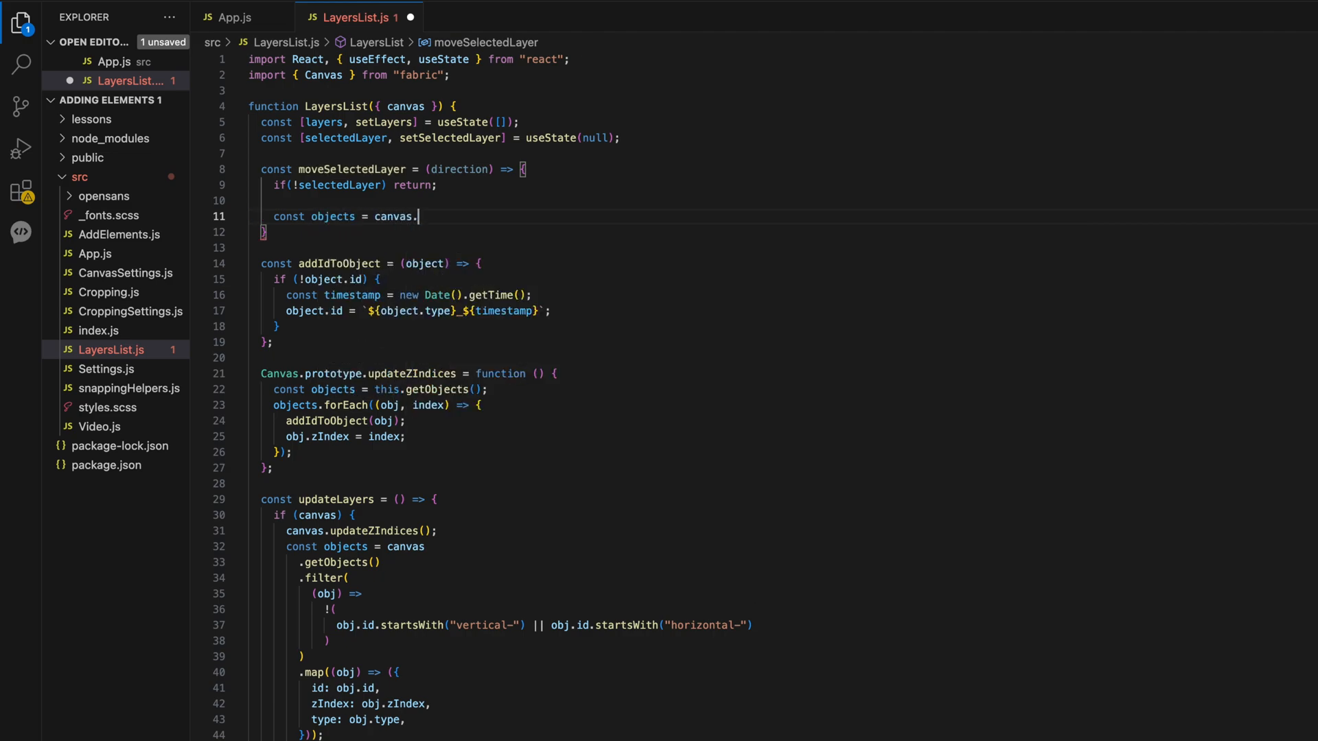
text(getObjects)
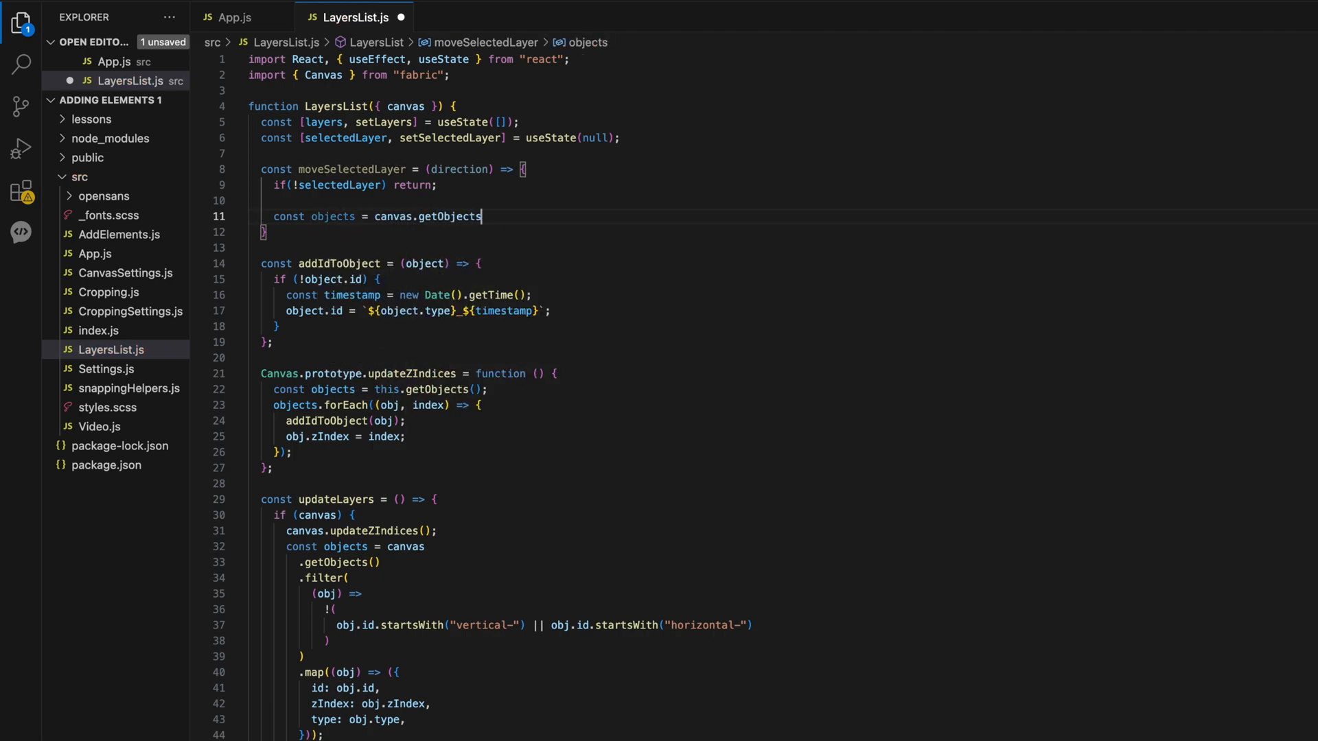
text(();)
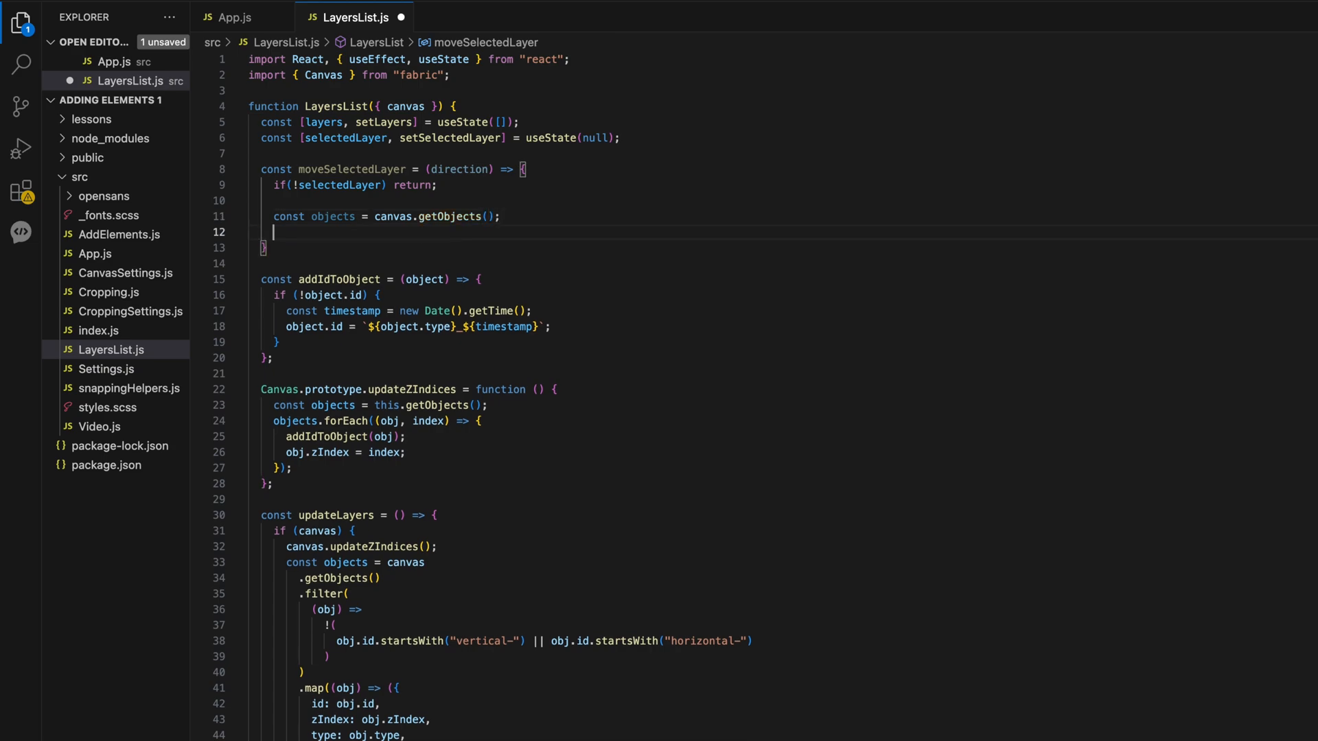
text(const object = objects.find()
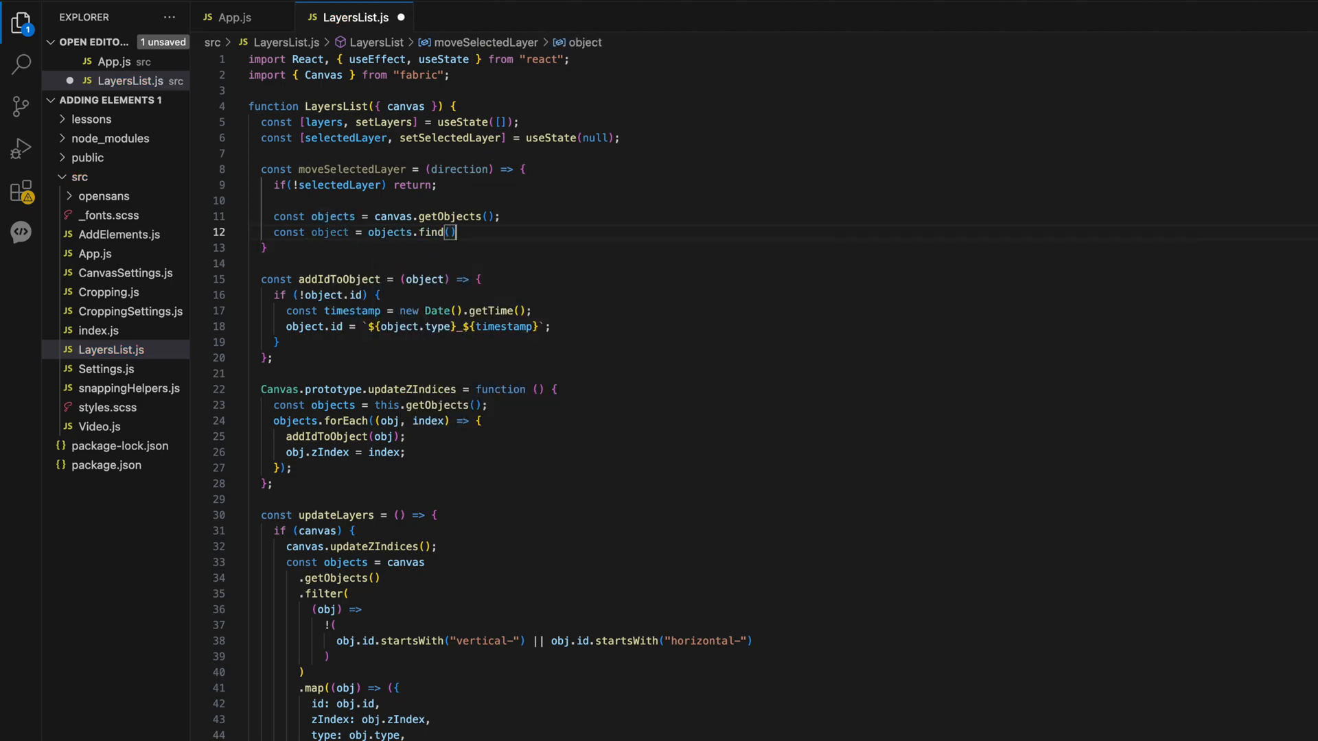
text(;)
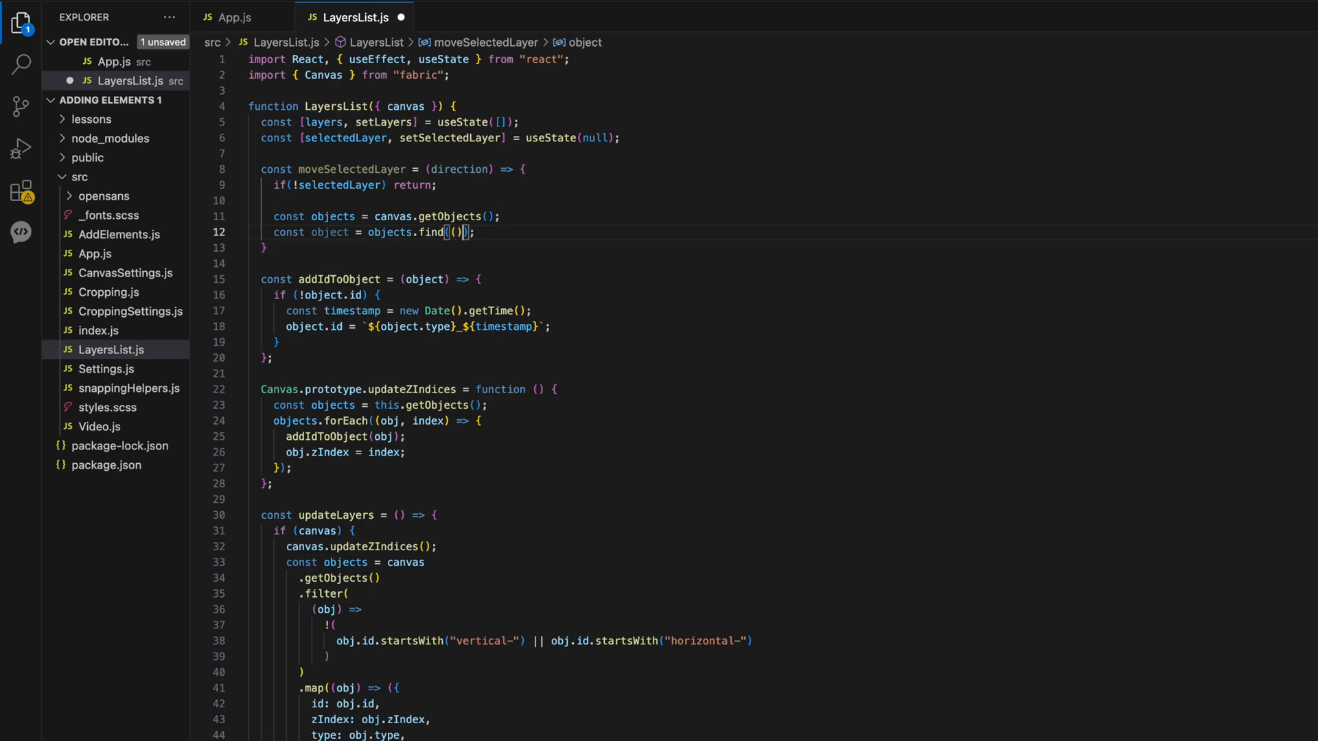
- Find the object whose id equals selectedLayer and begin an if(object) block
text(obj)
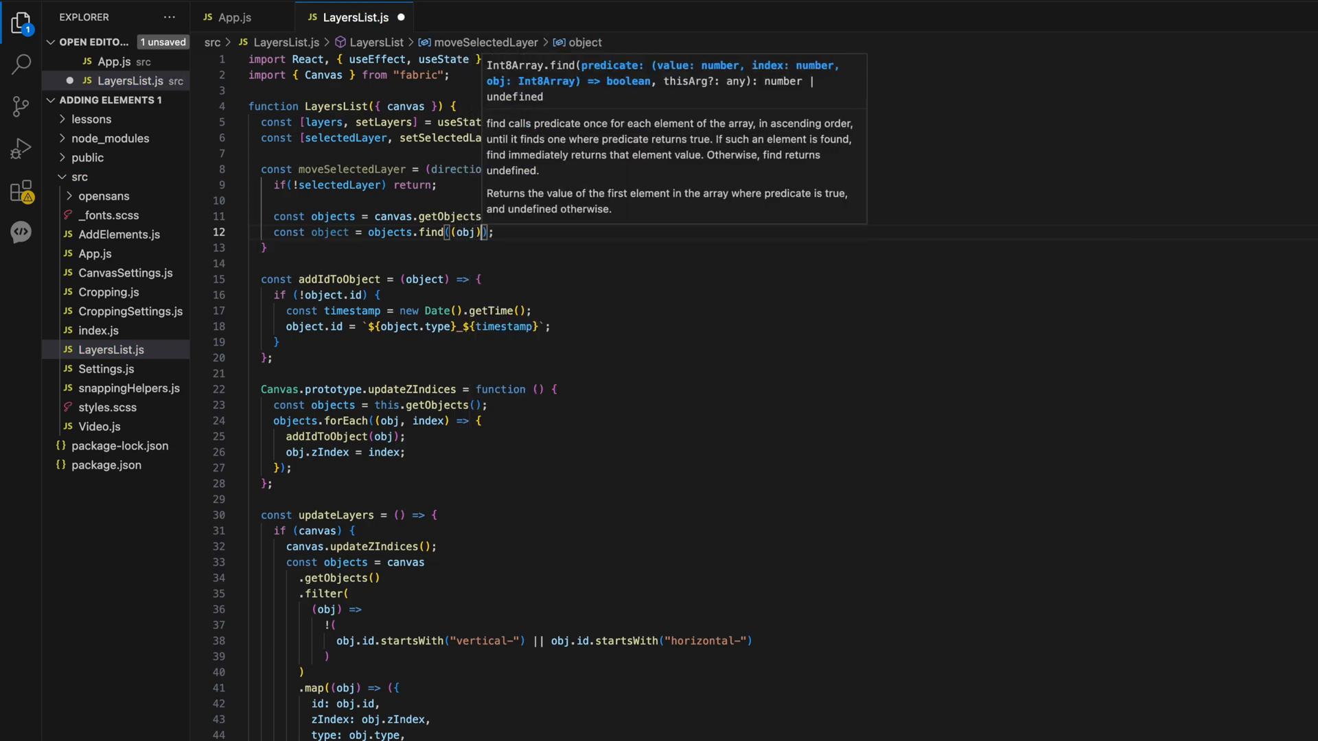
text(=>)
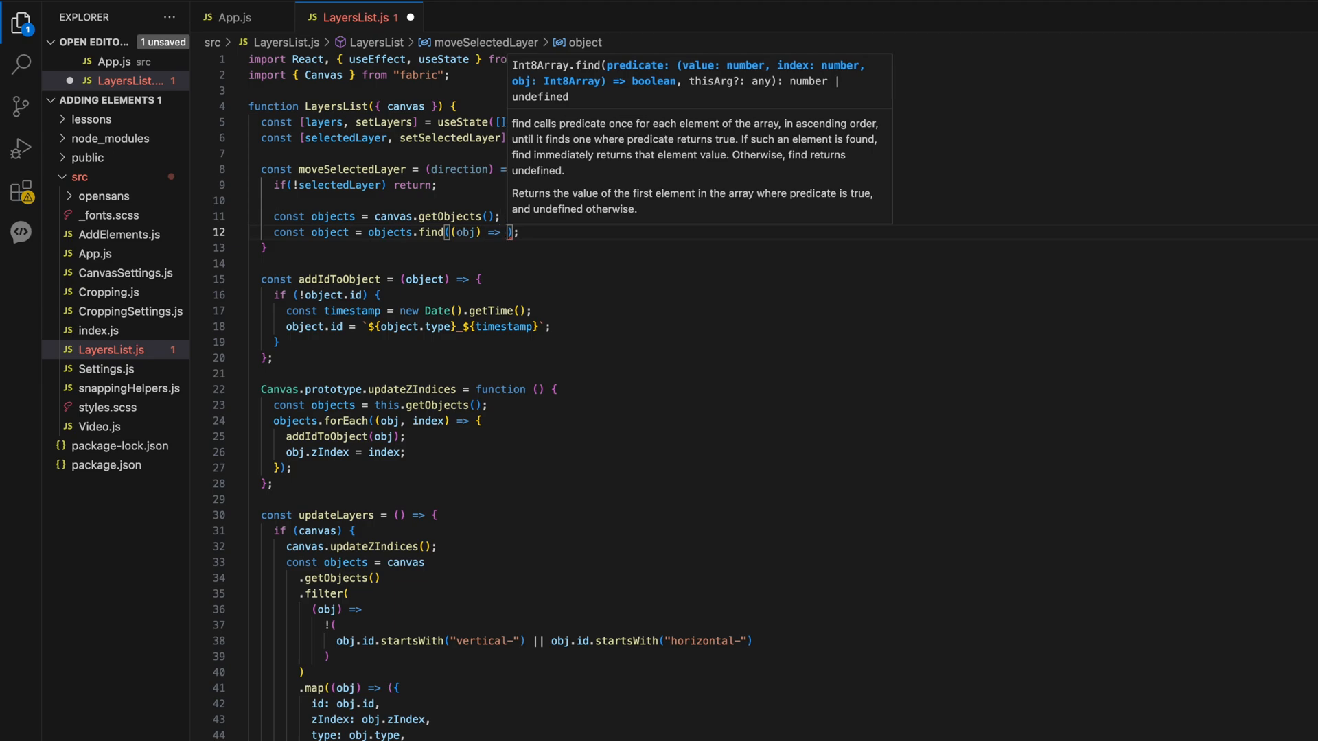
text(obj.id)
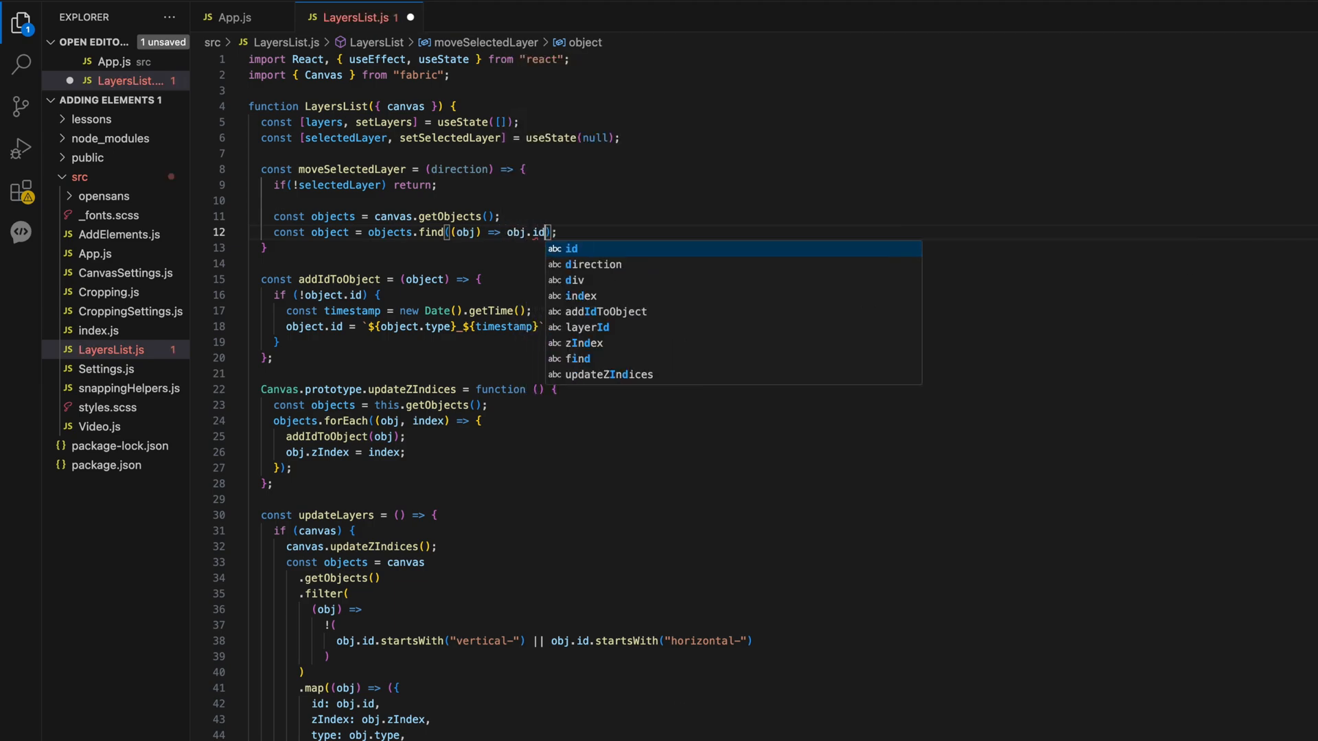
text(===)
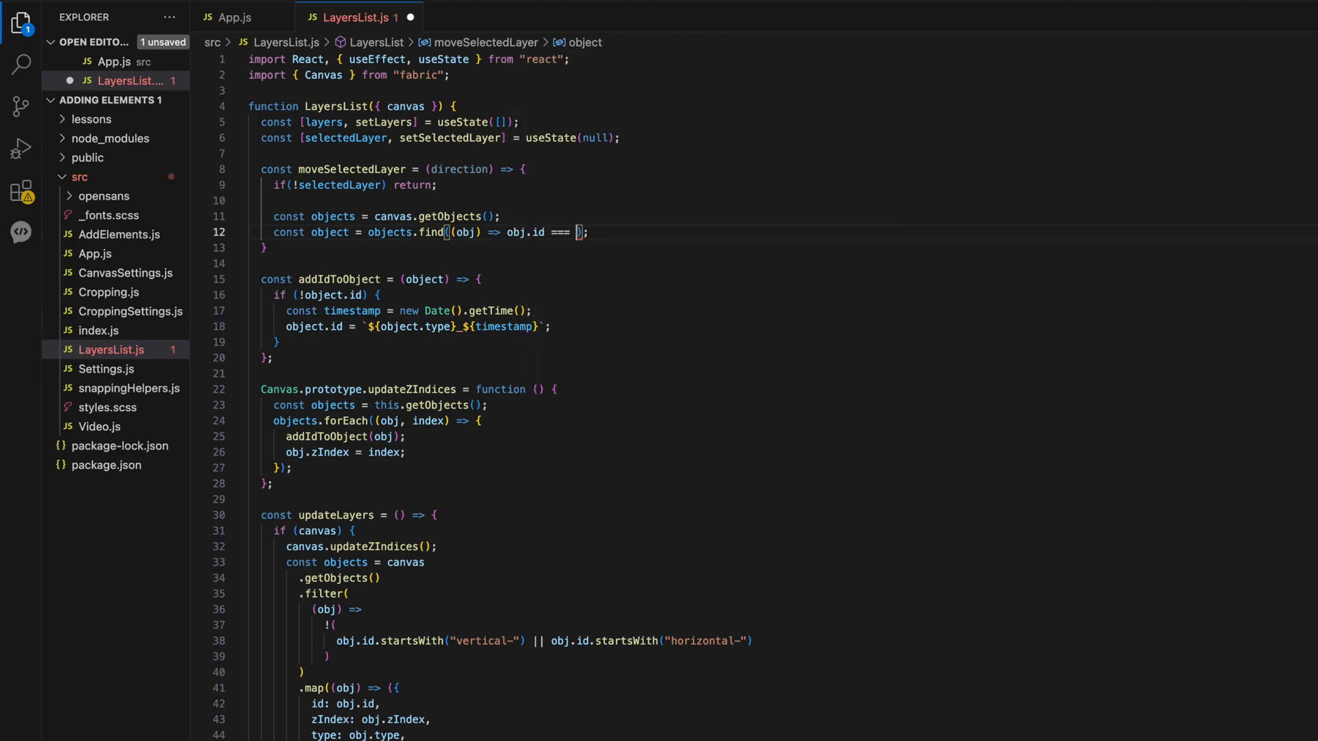
text(selectedLayer)
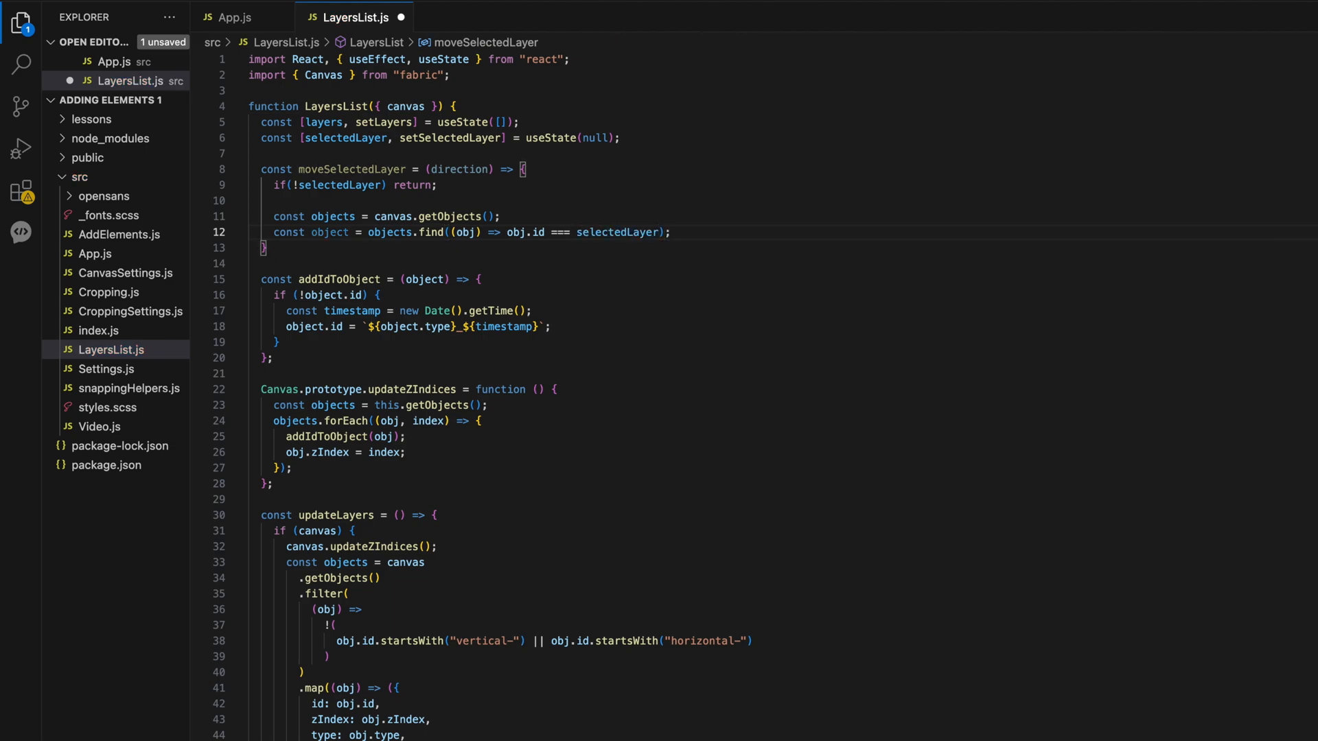
key(Enter)
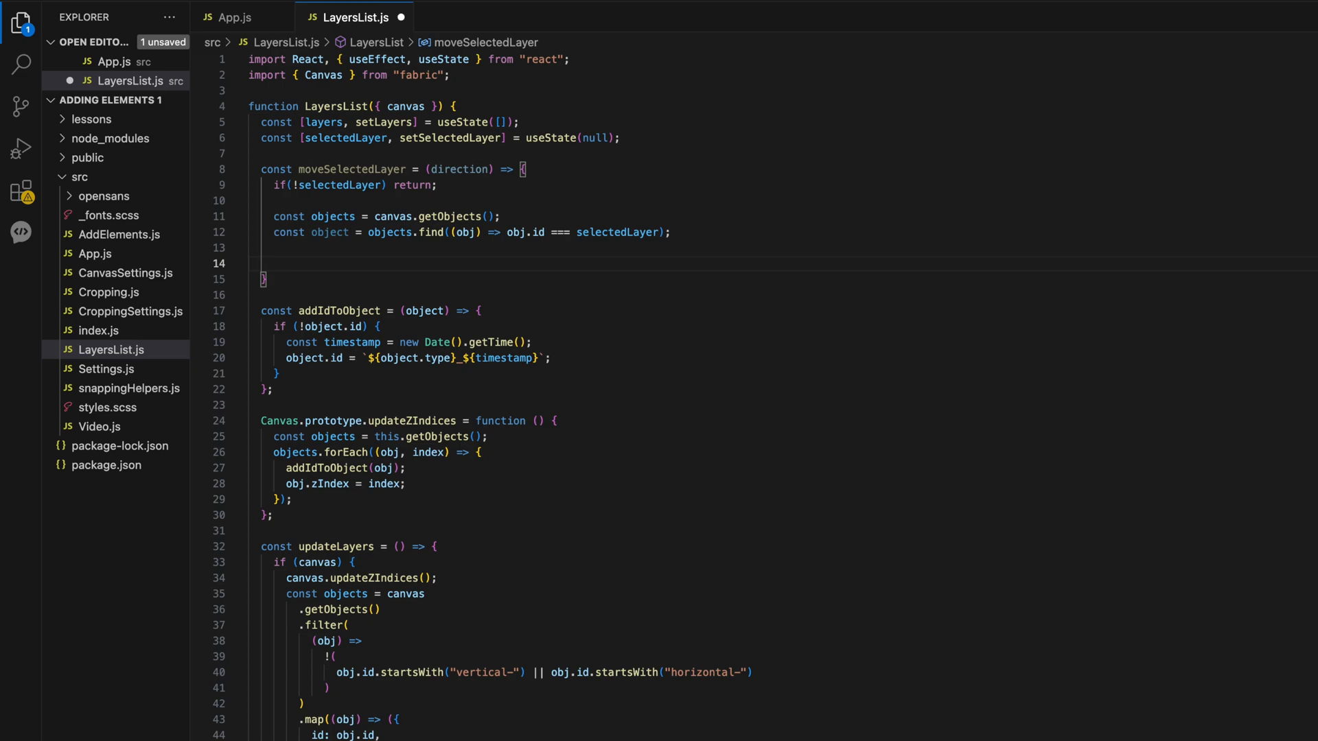
text(if(object) {)
text(const currentIndex =)
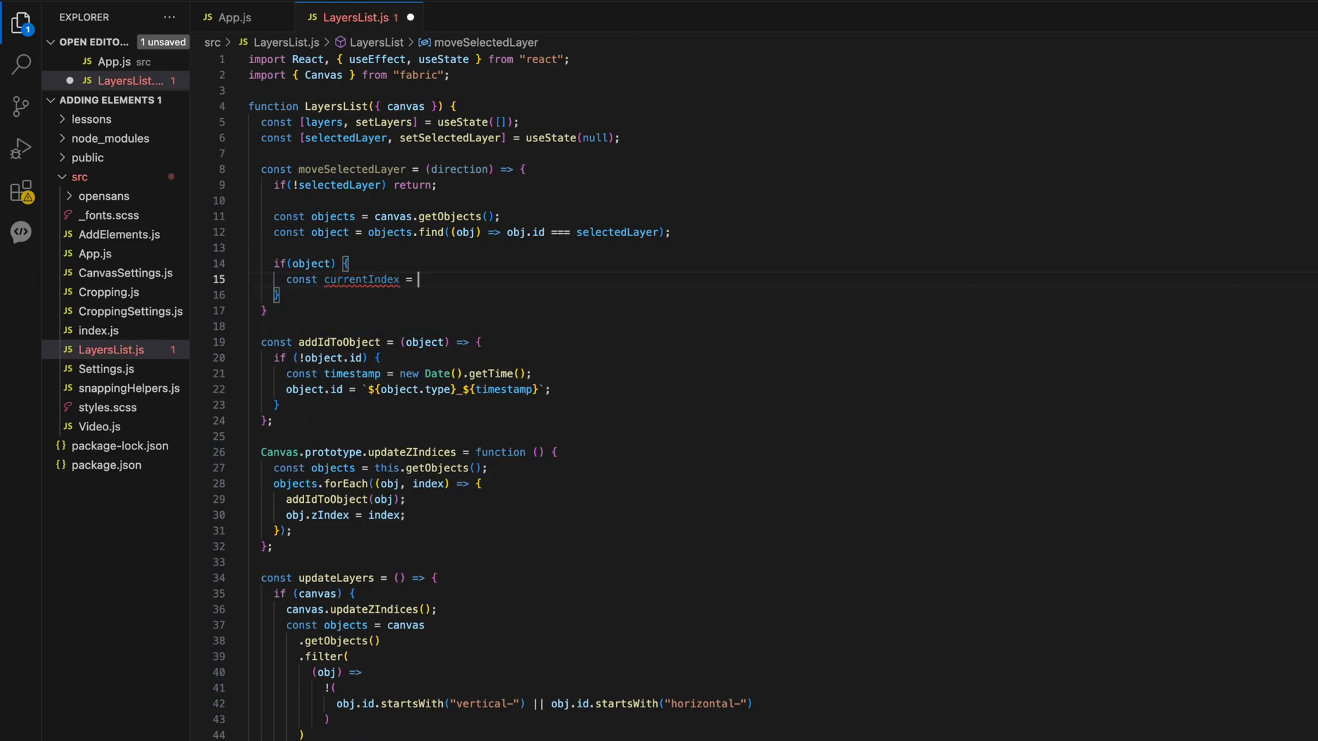
- Compute currentIndex and, for 'up' within bounds, swap with objects[currentIndex + 1] via temp
text(objects.indexOf(o))
text(if ()
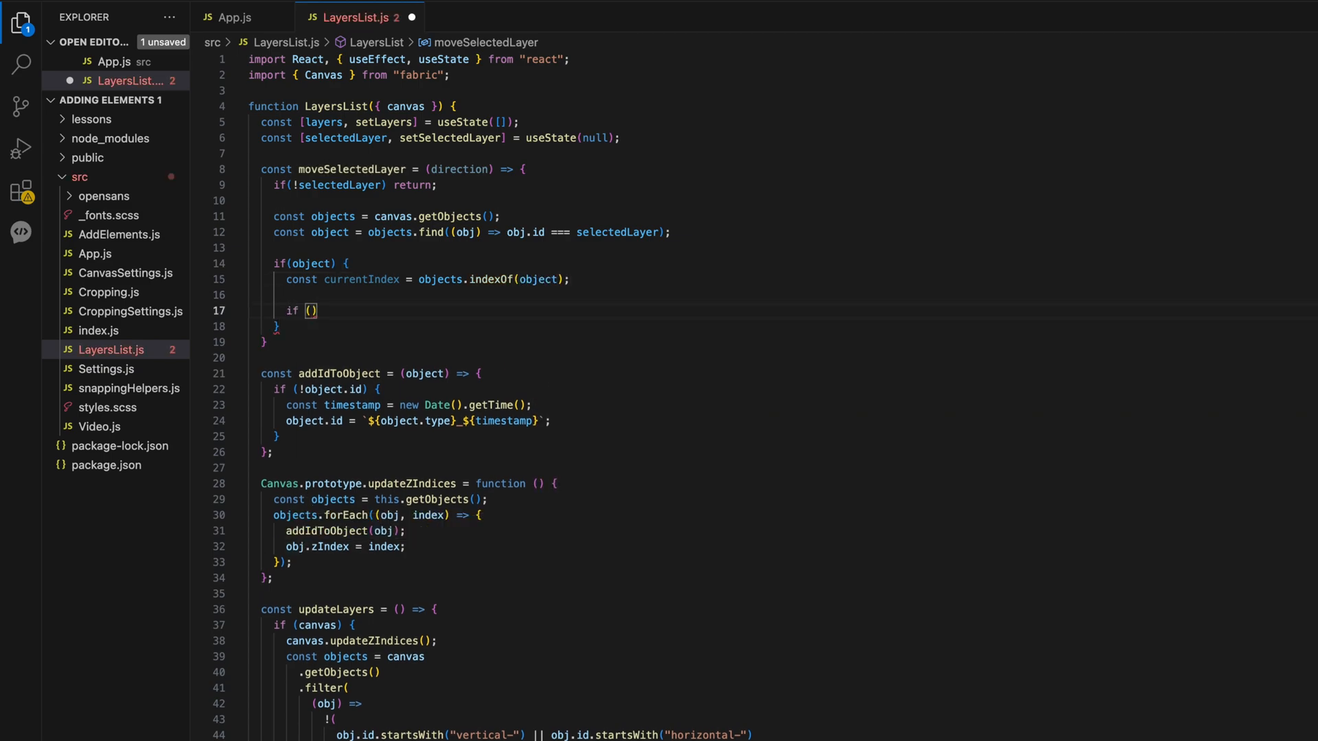
text(direction === "up" &&)
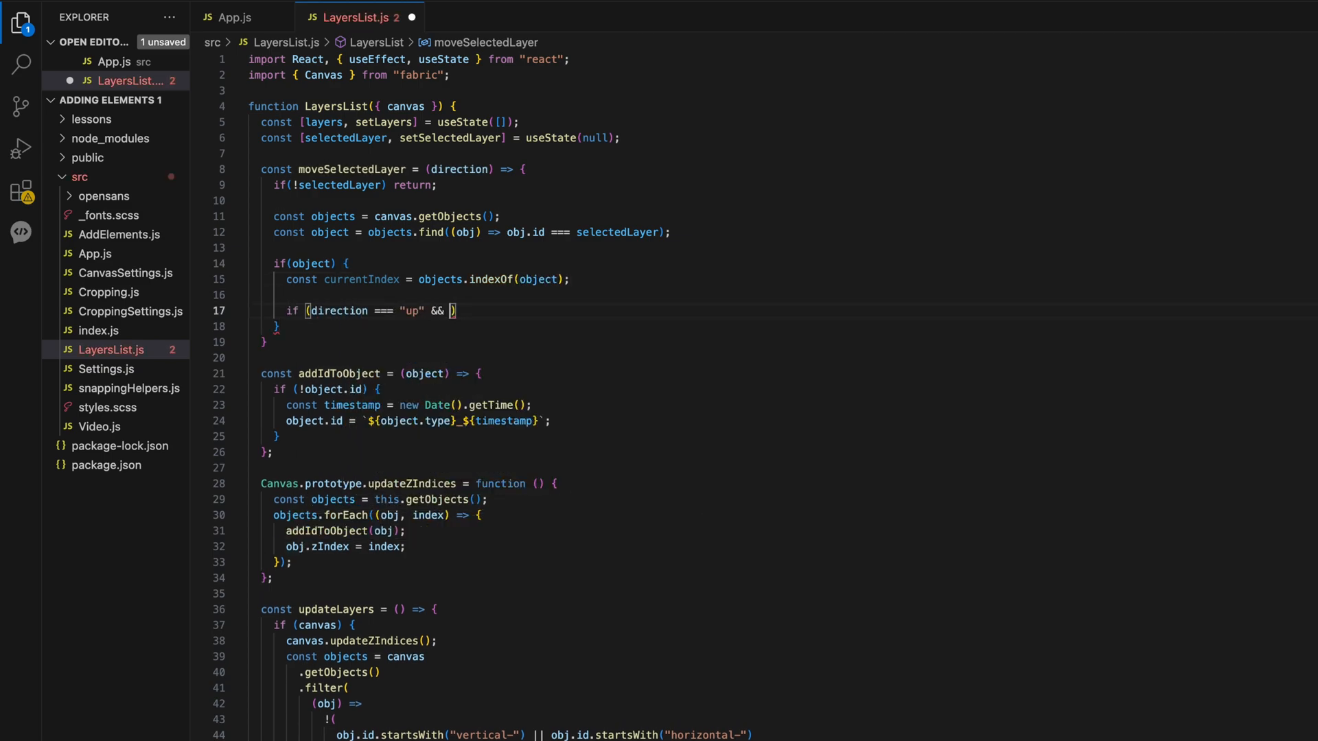
text(currentIndex < objects.lenght - 1)
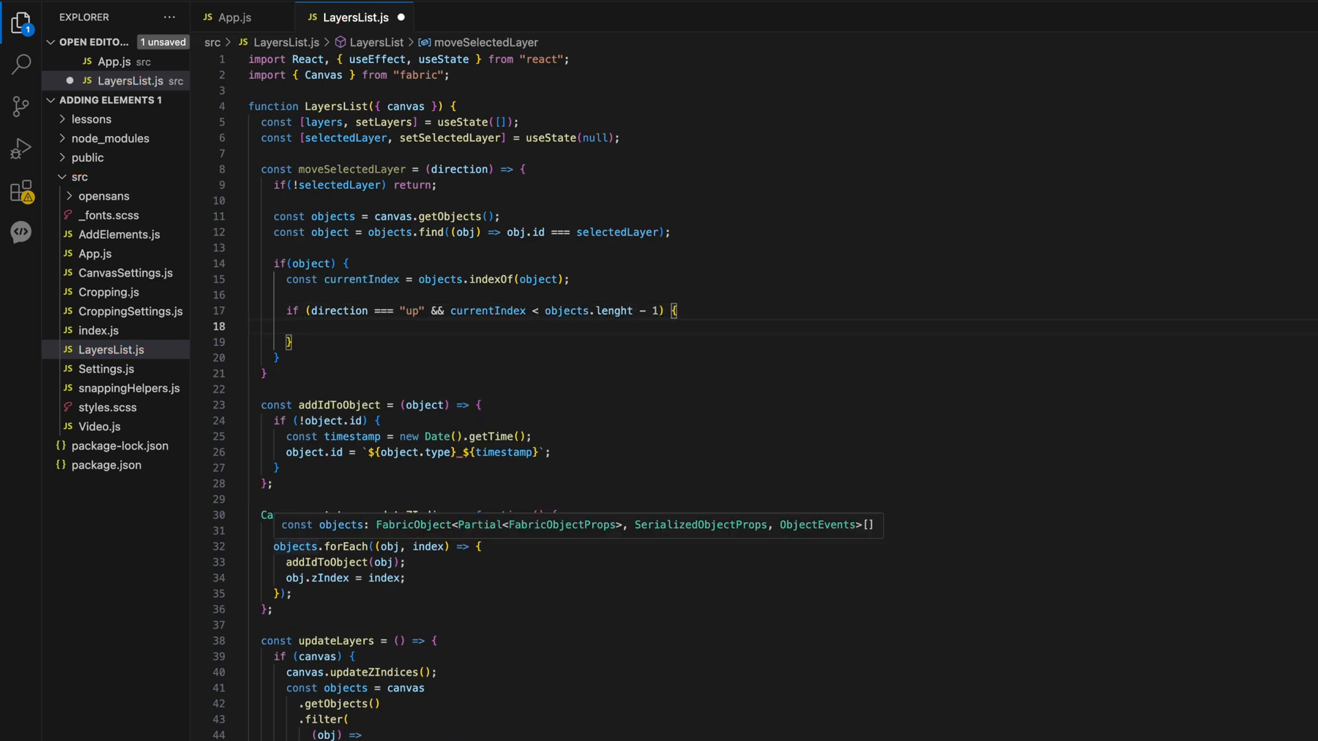
text(const temp = objects[currentIndex];)
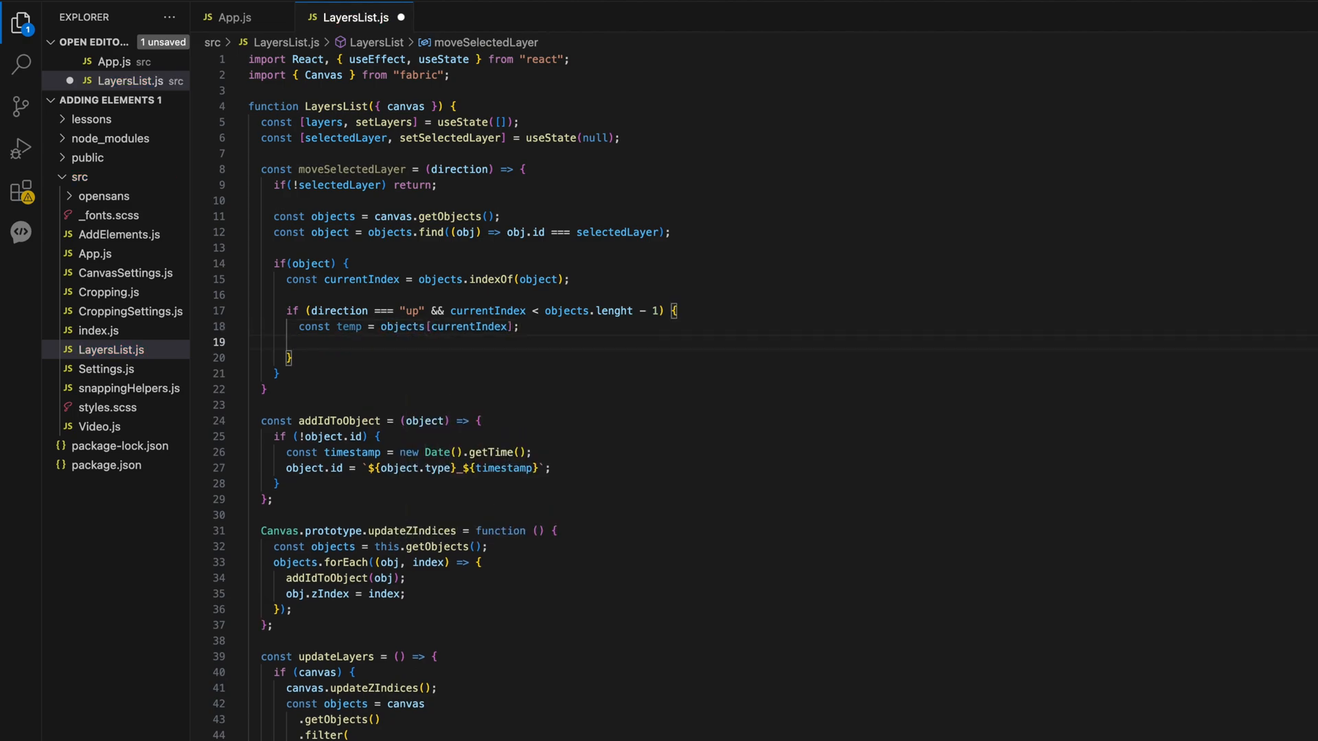
text(objects[currentIndex])
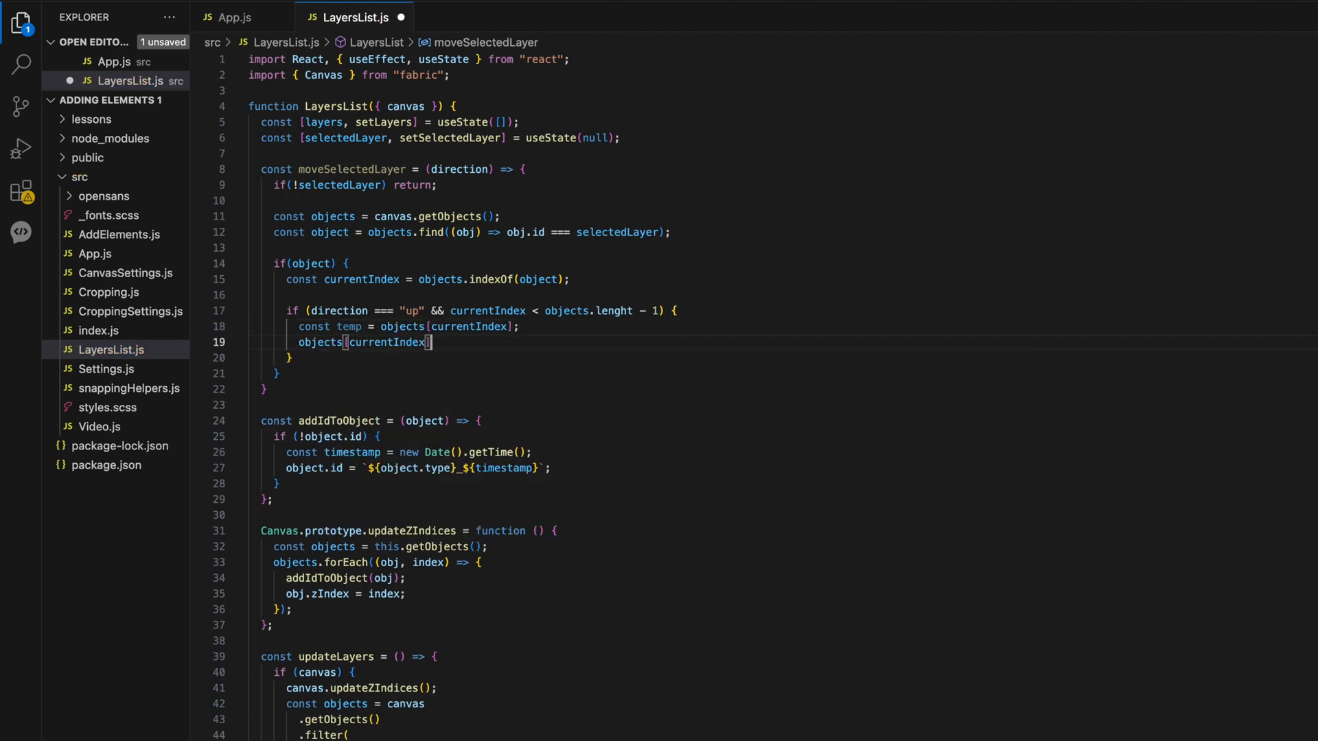
text(= objects[currentIndex + 1])
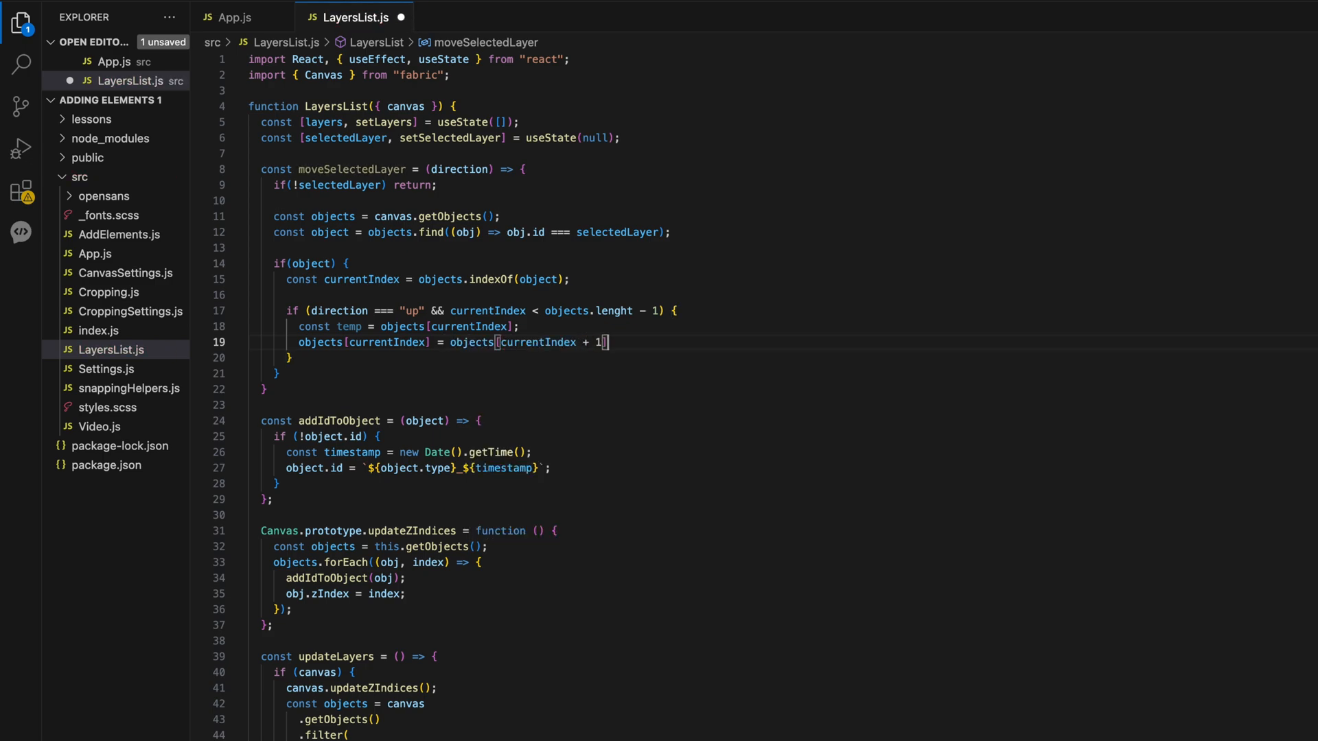
- Finish the 'up' swap and add the 'down' branch swapping with objects[currentIndex - 1]
text(objects[currentIndex)
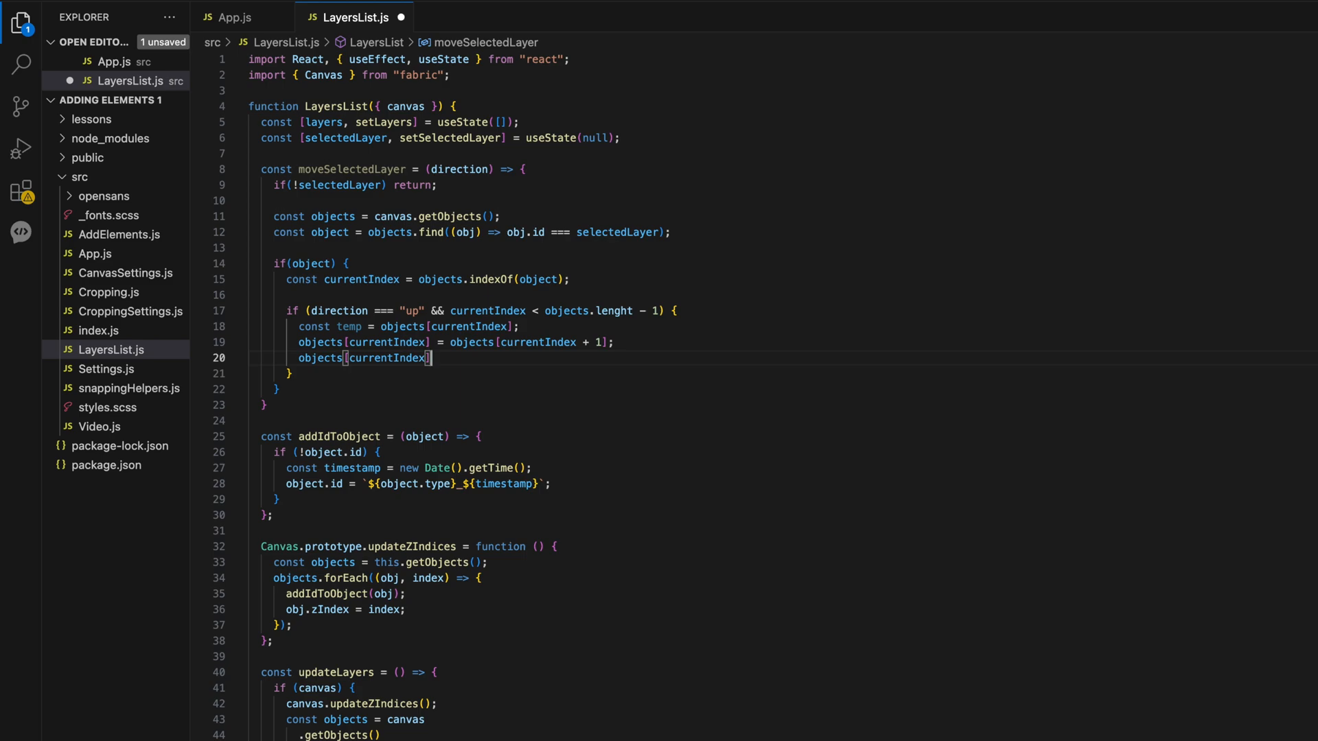
double_click(361, 279)
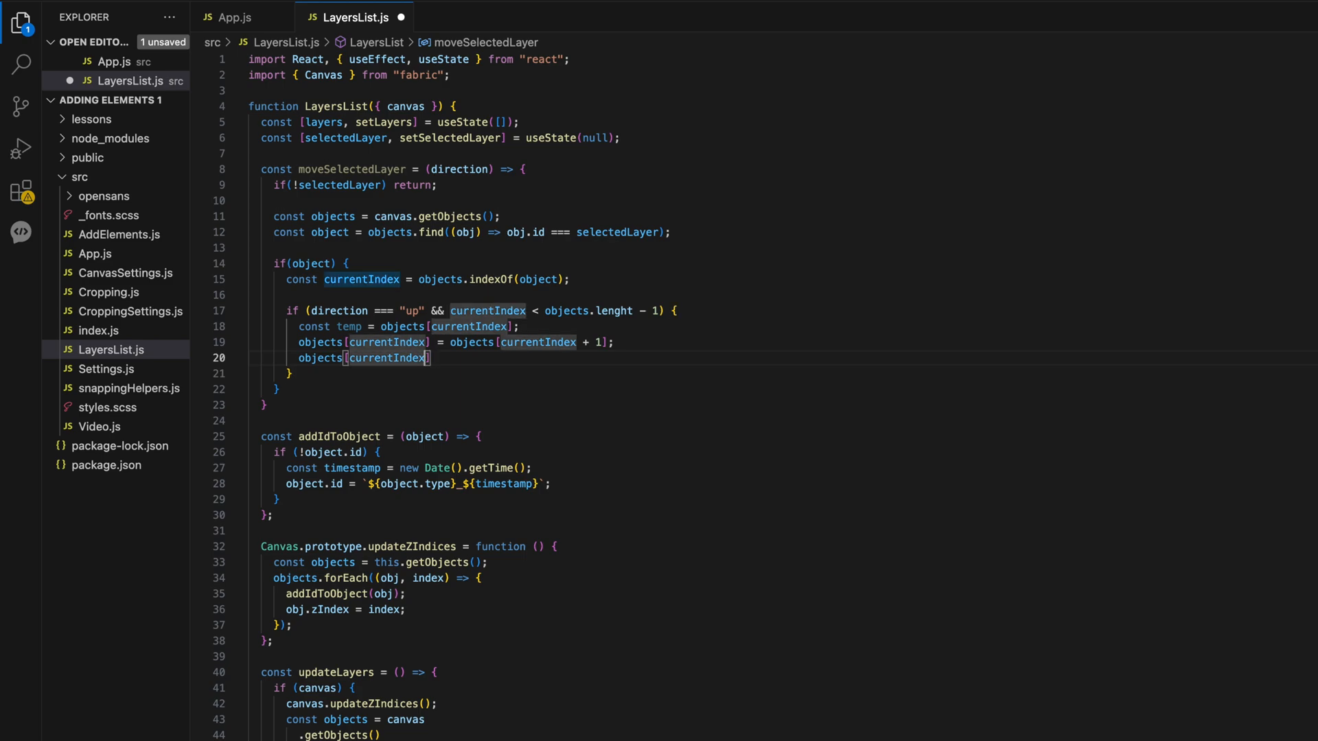
text(+ 1] =)
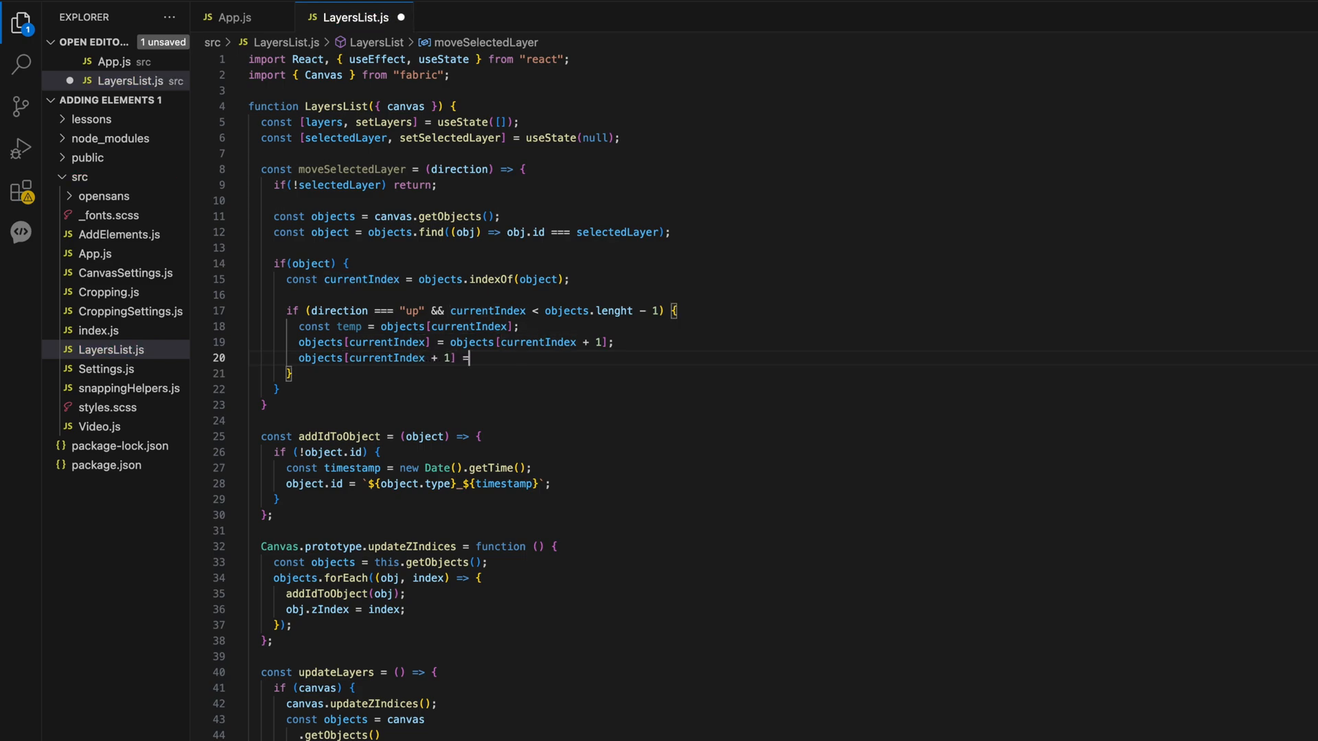
text(temp;)
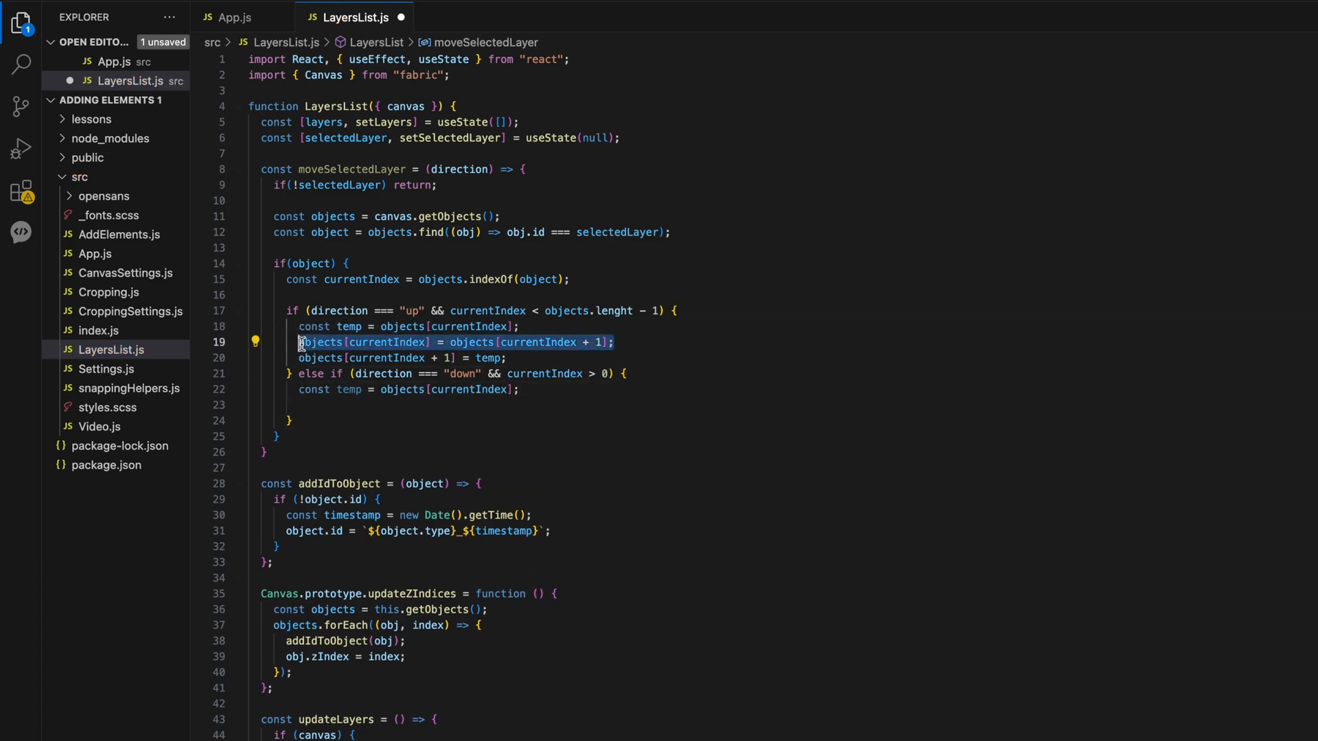
text(objects[currentIndex] = objects[currentIndex - 1];)
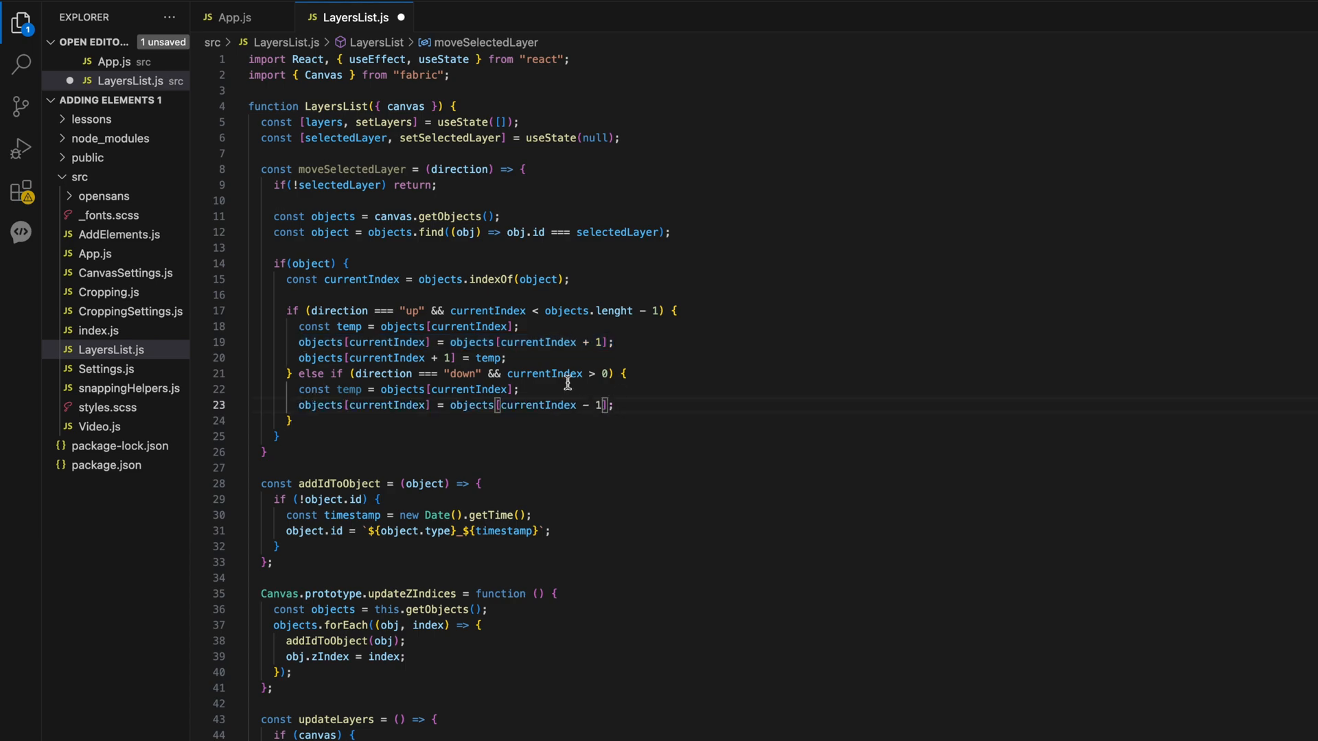
text(objects[currentIndex + 1] = temp;)
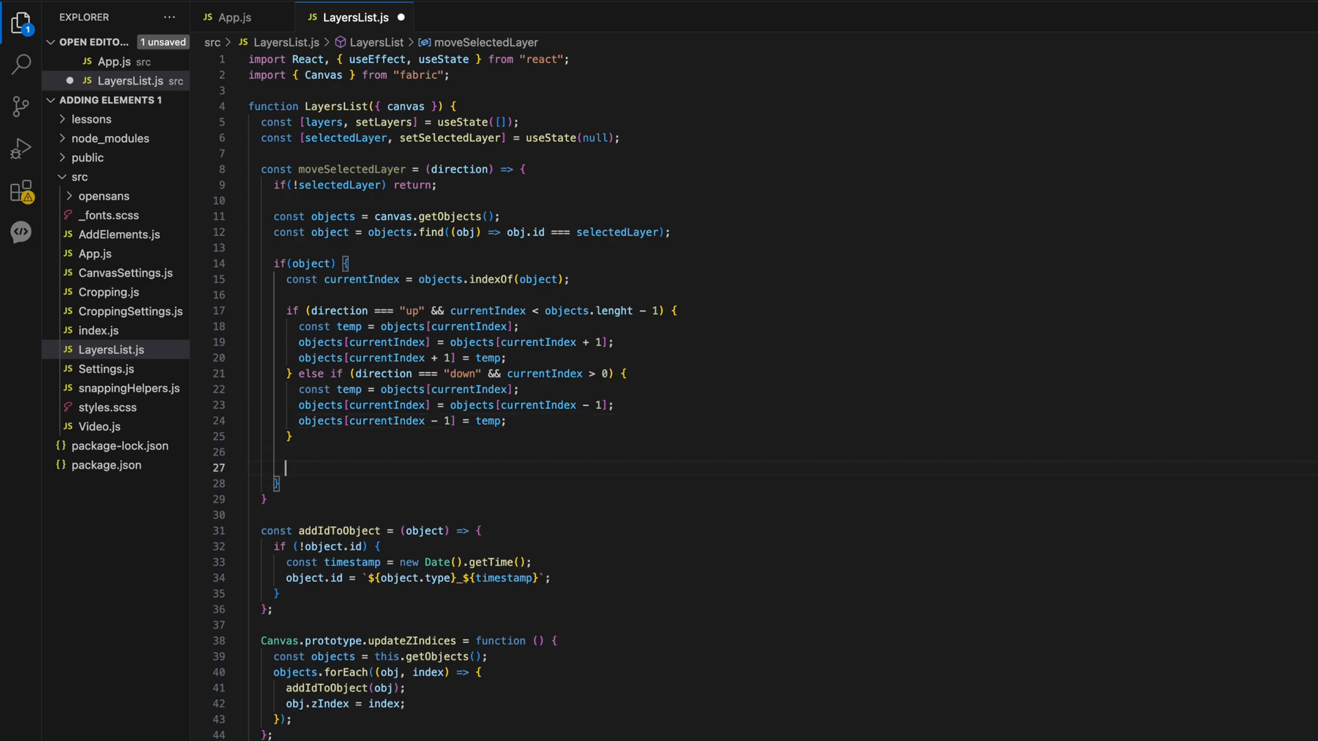
- Save canvas.backgroundColor, clear the canvas, re-add objects, restore the colour and call renderAll()
text(const backgroundCo)
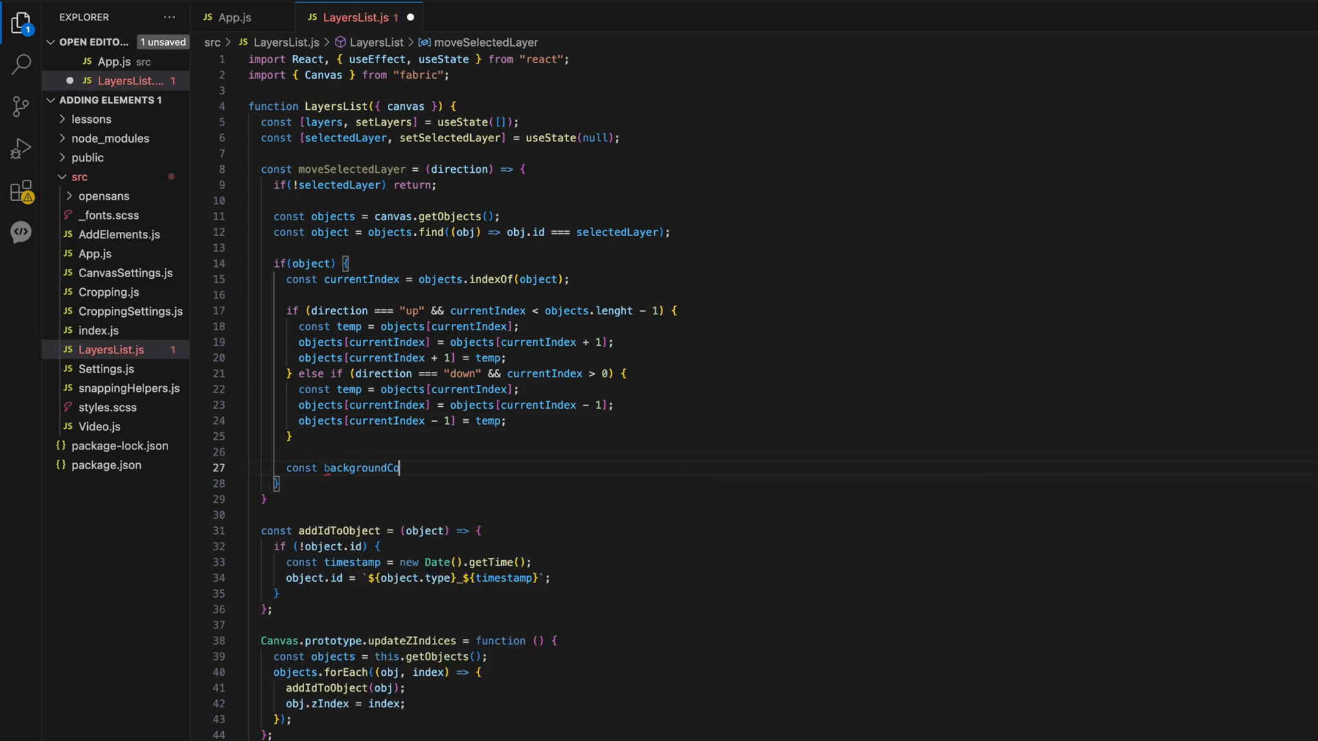
text(lor = canvas.)
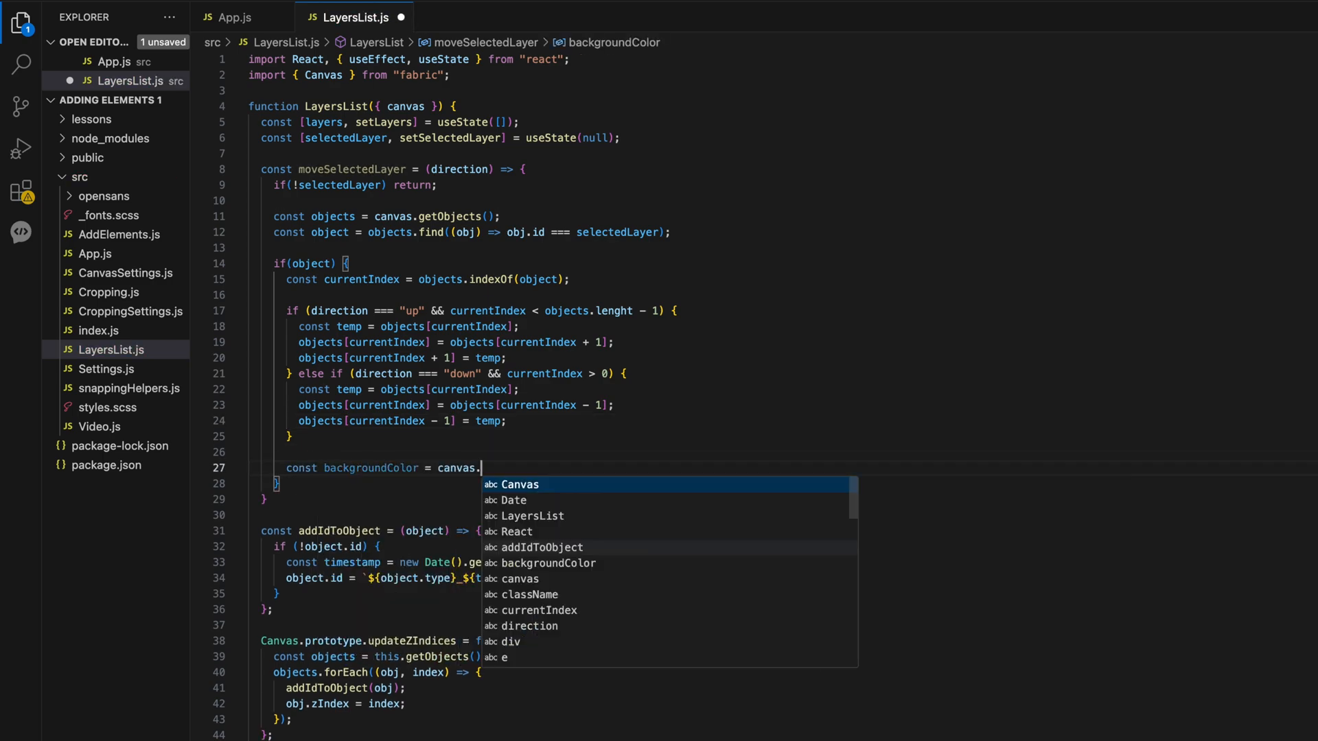
text(backgroundColor;)
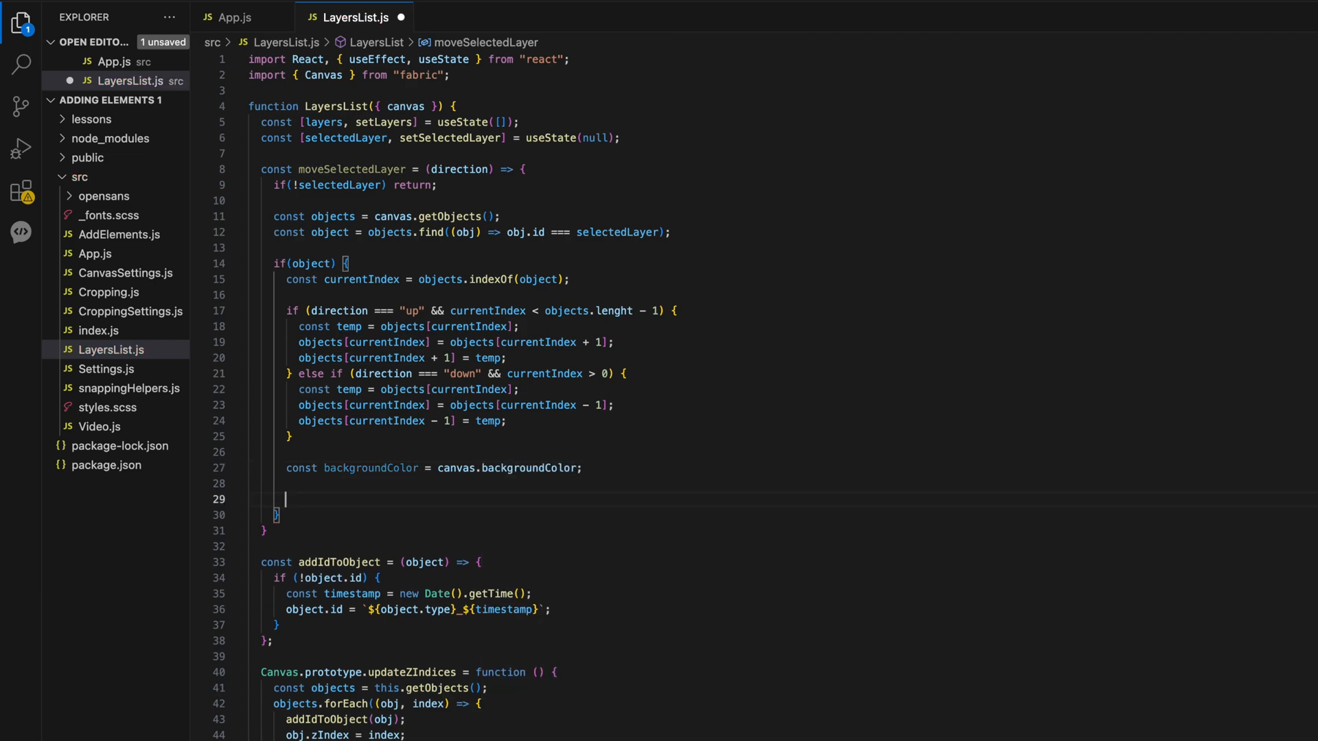
text(canvas.clear();)
text(objects.forEach((obj) => canvas.add(obj));)
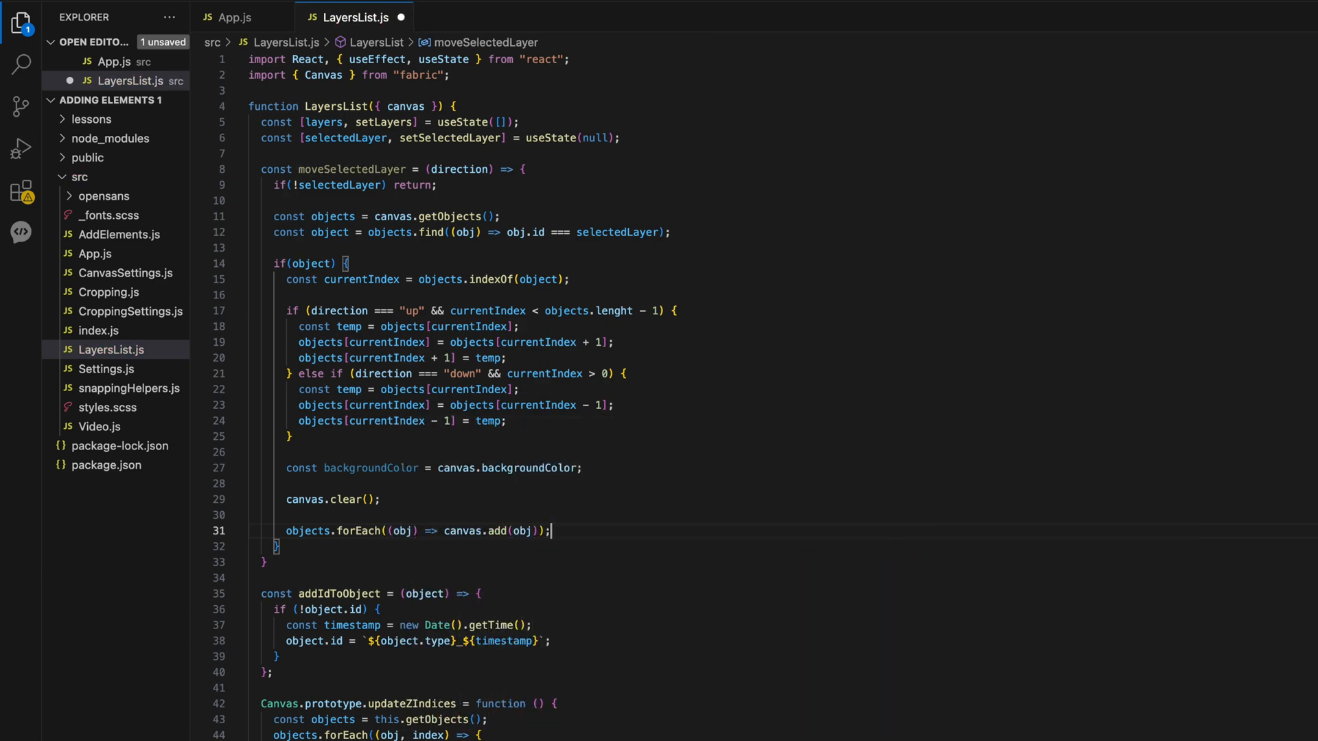
text(canvas.backgroundColor = backgroundColor;)
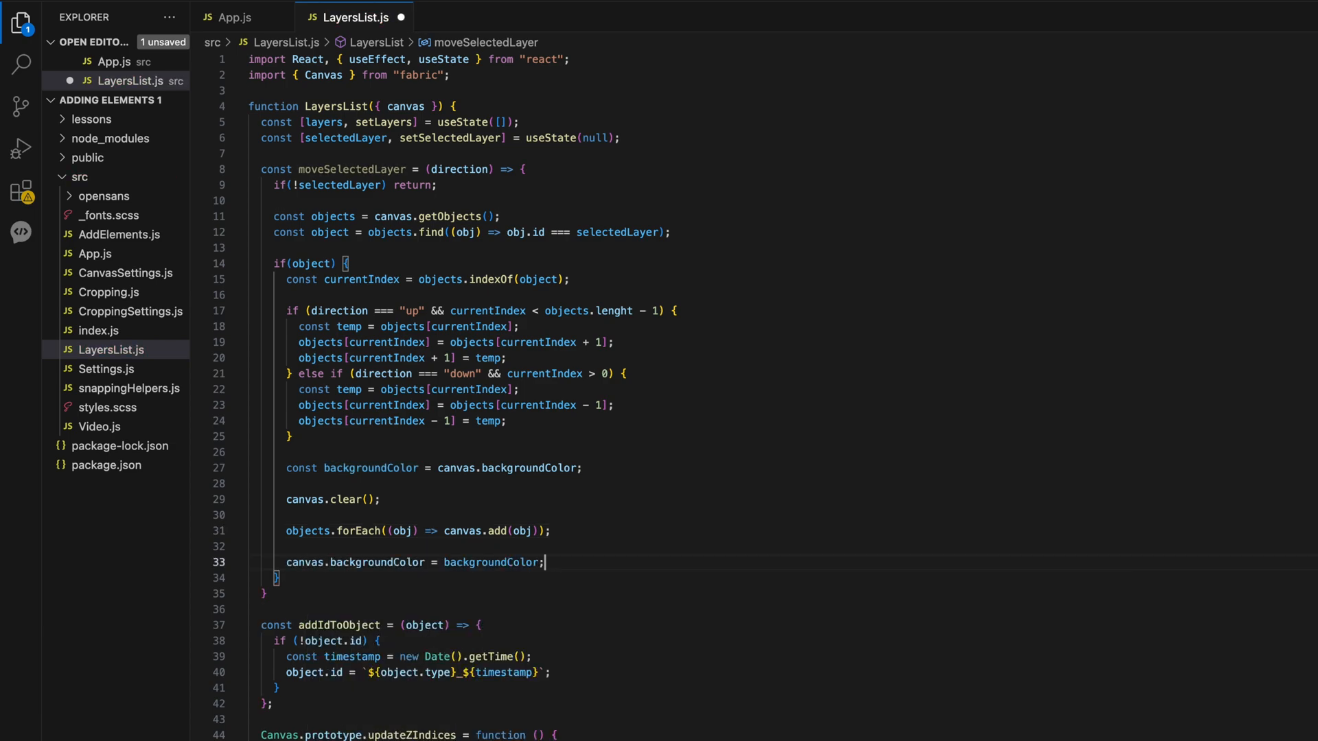
text(canvas.renderAll)
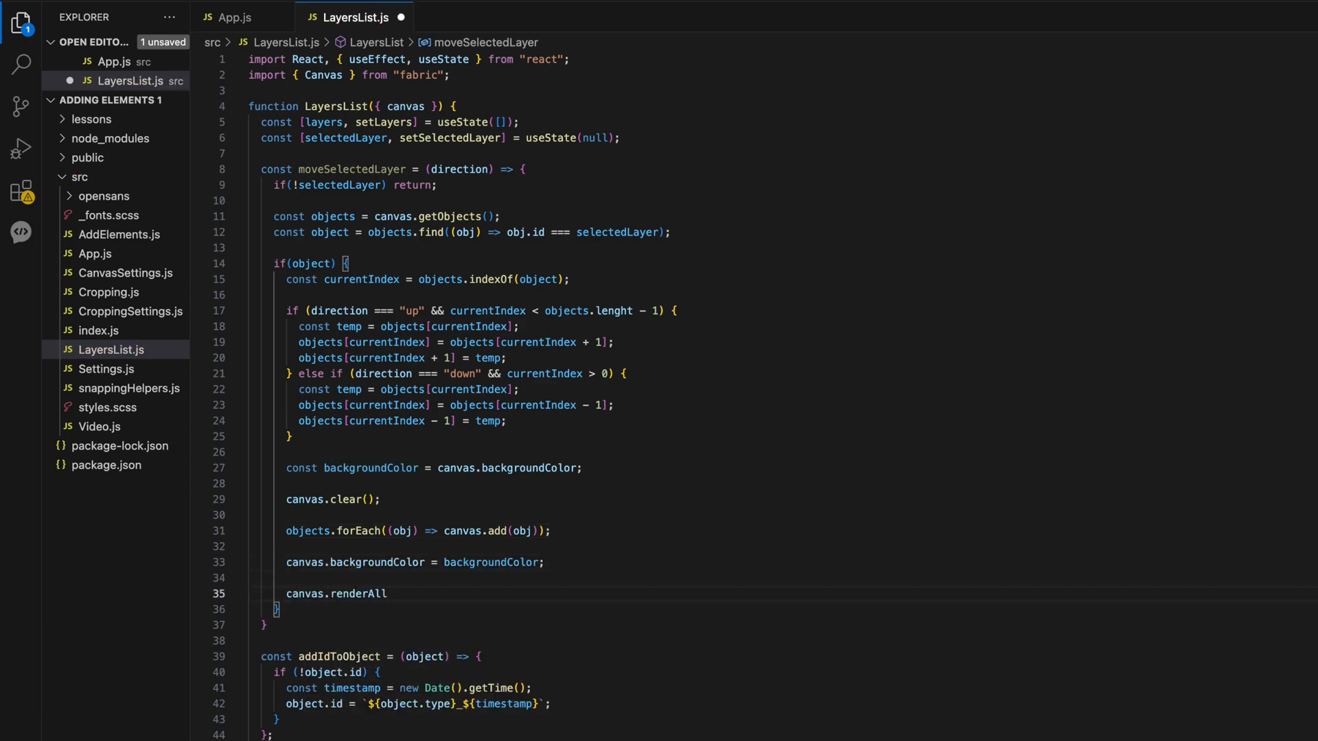
key(Enter)
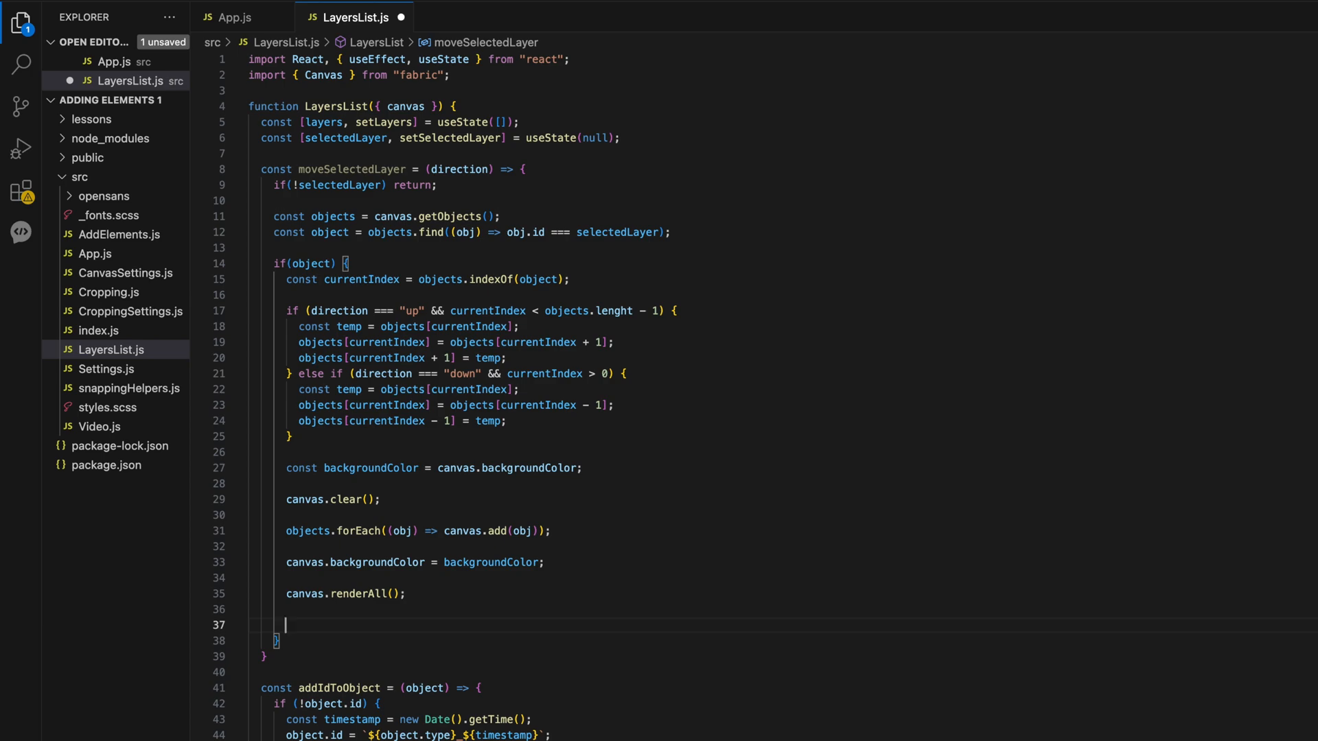
- Set each obj.zIndex = index, call canvas.setActiveObject(object), renderAll() and updateLayers()
text(objects.forEach())
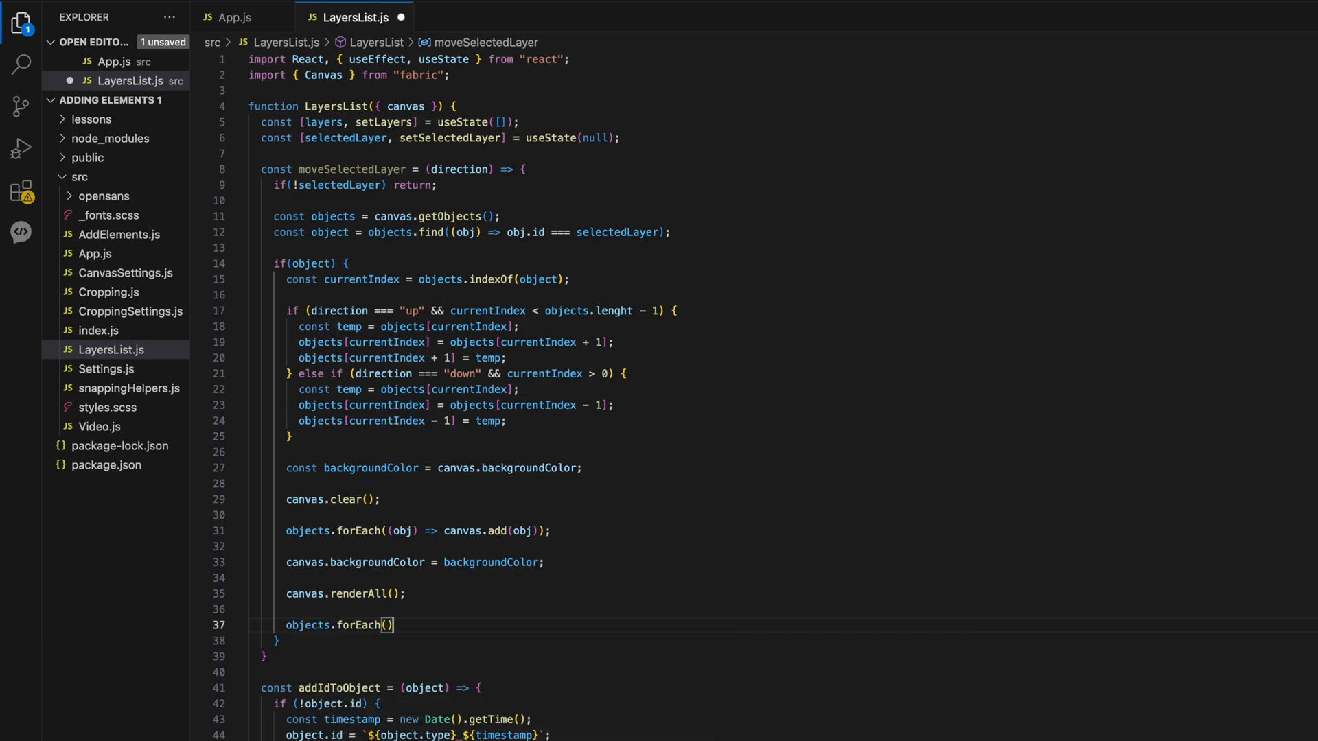
text(obj, index)
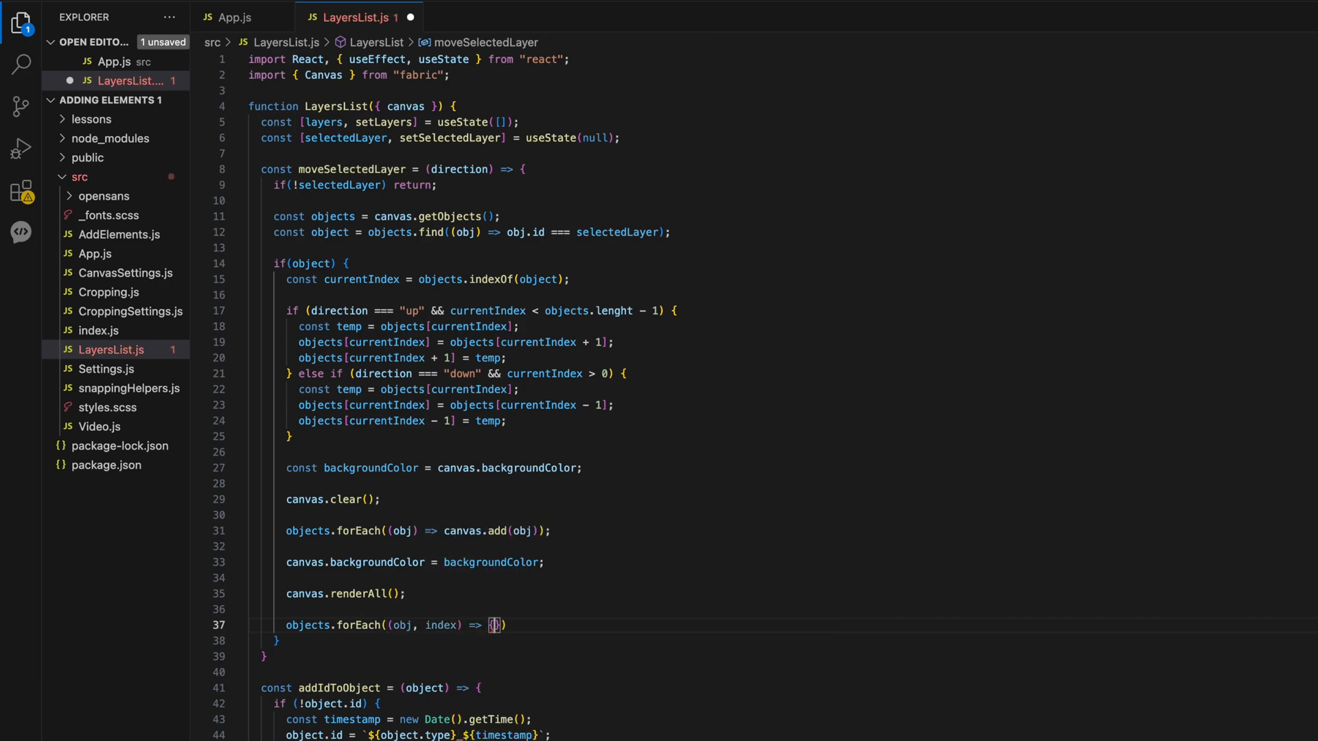
key(enter)
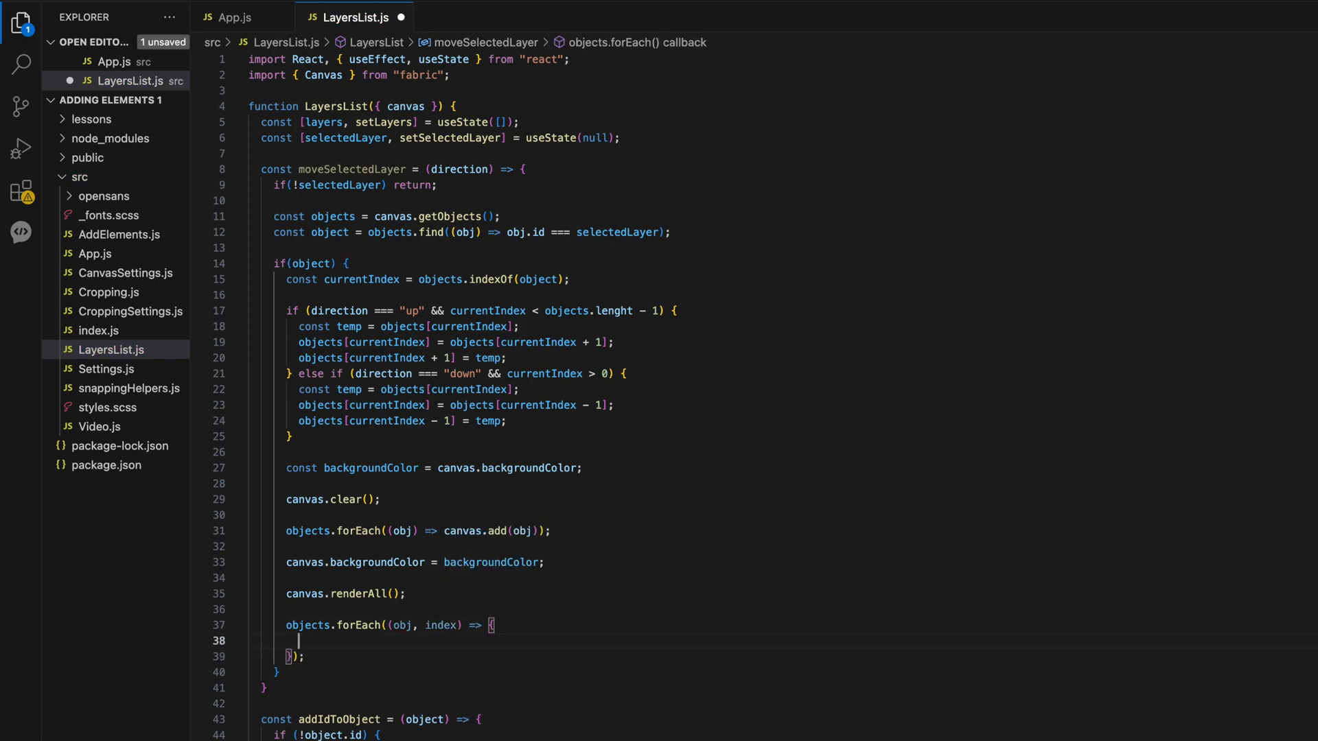
text(obj.zIndex = index;)
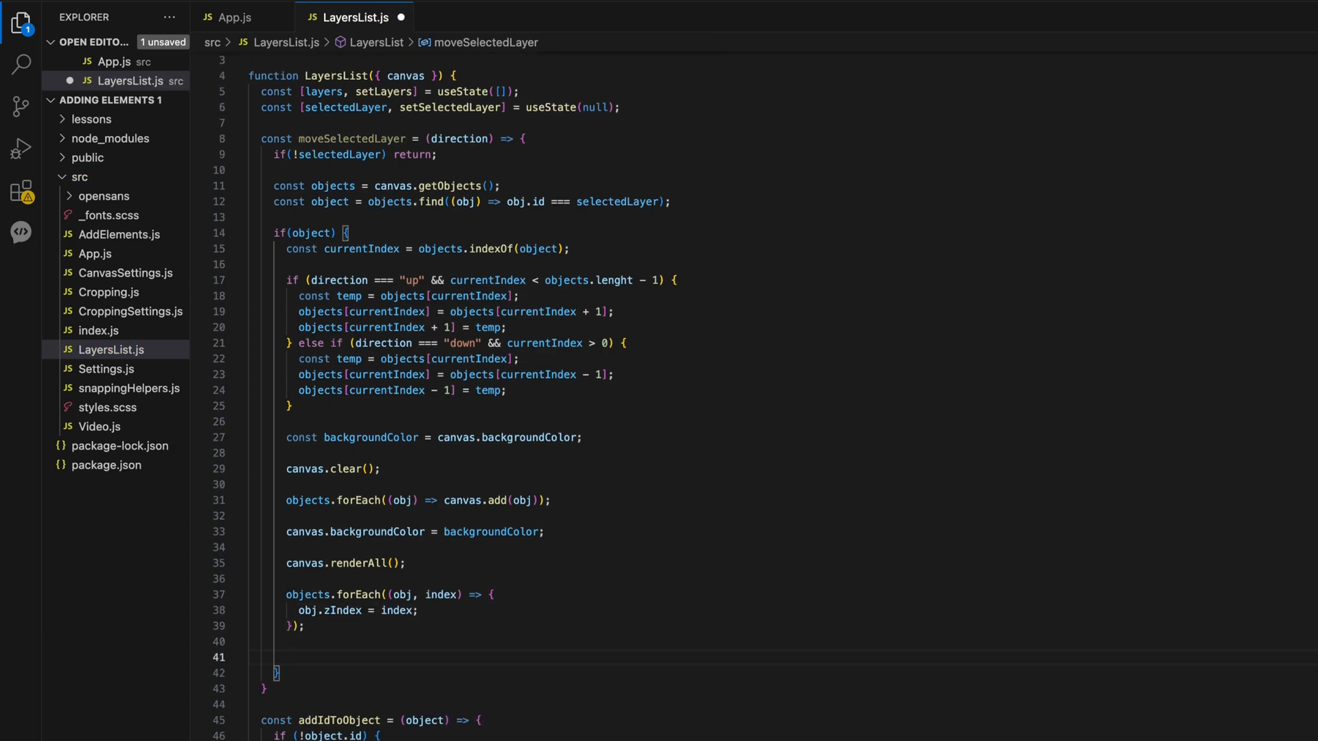
text(canvas.se)
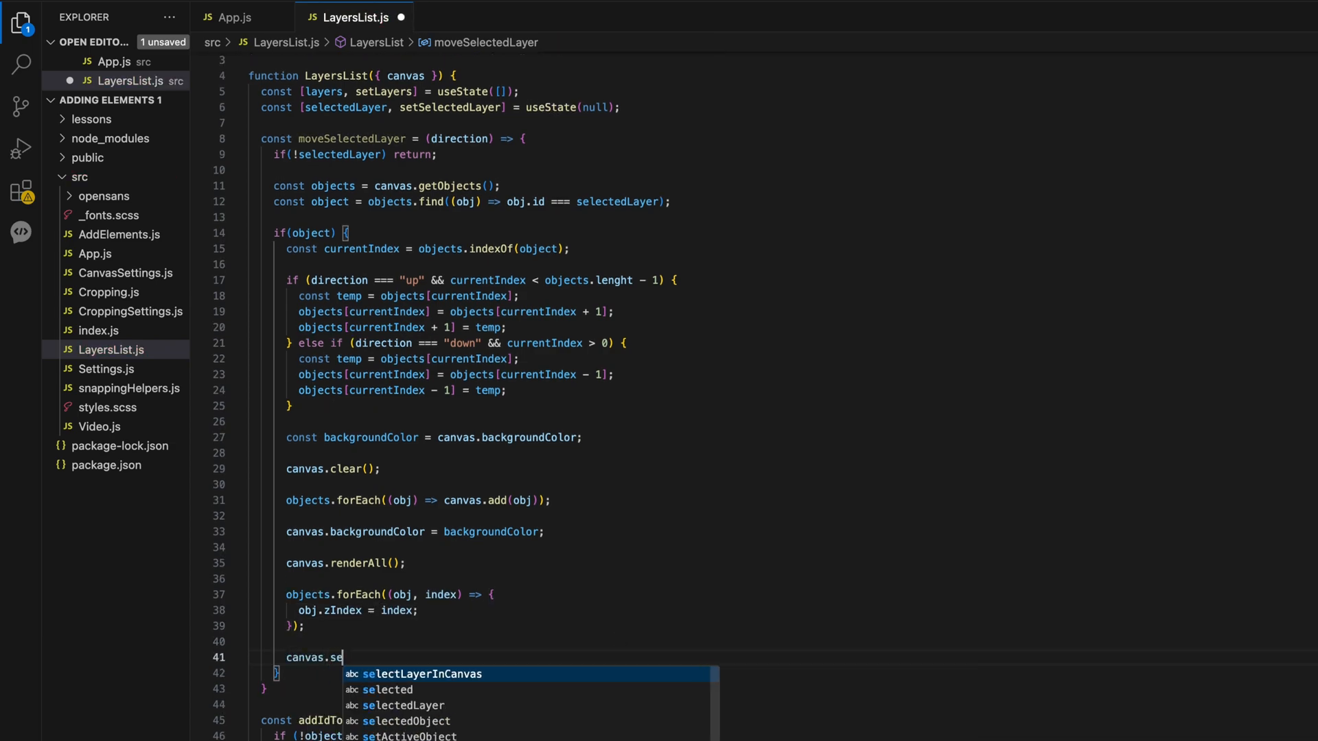
text(tActiveObject(object);)
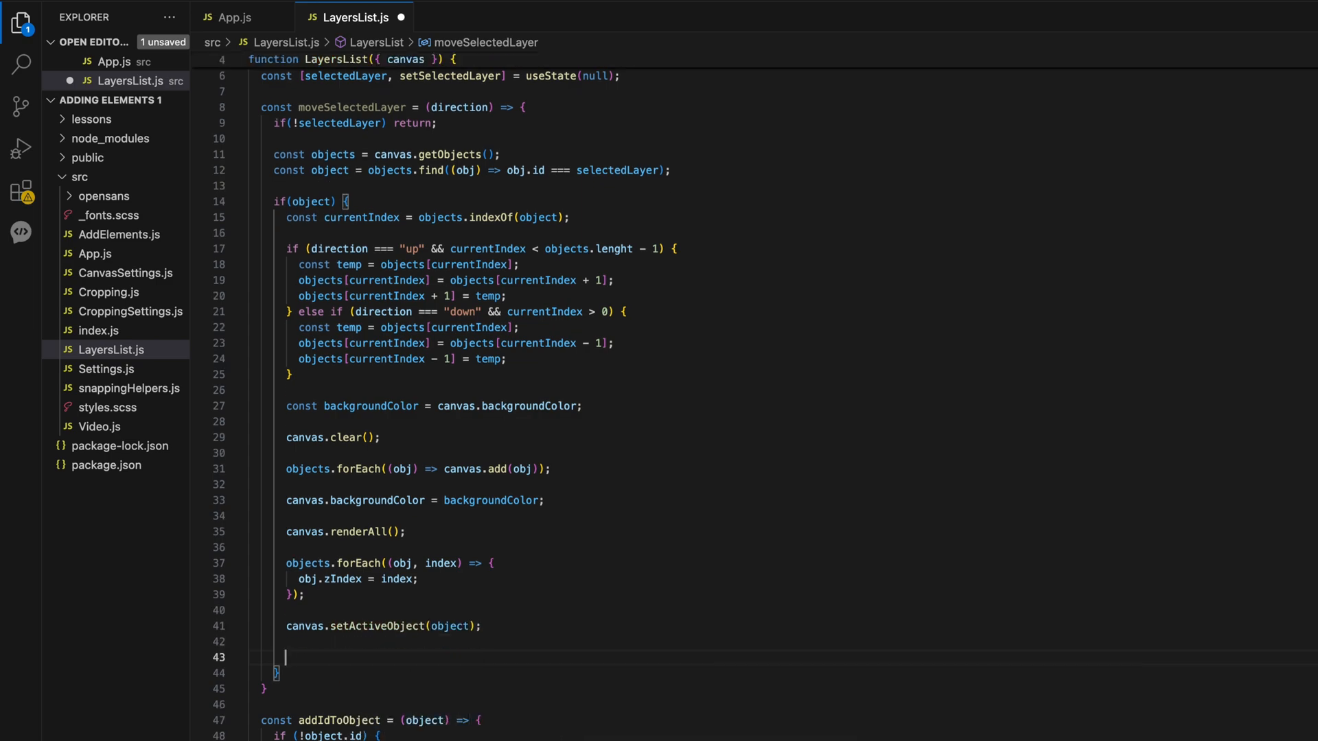
text(canvas.renderAll();)
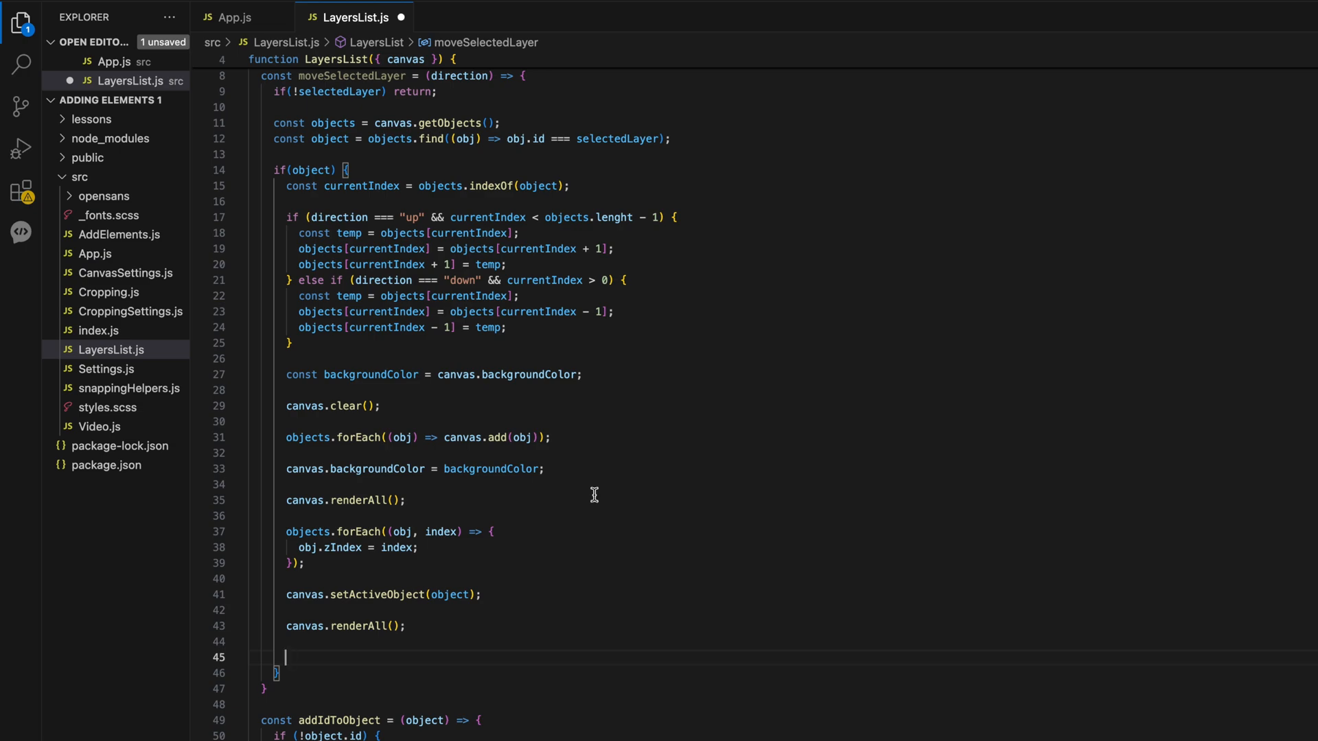
text(updateLayers())
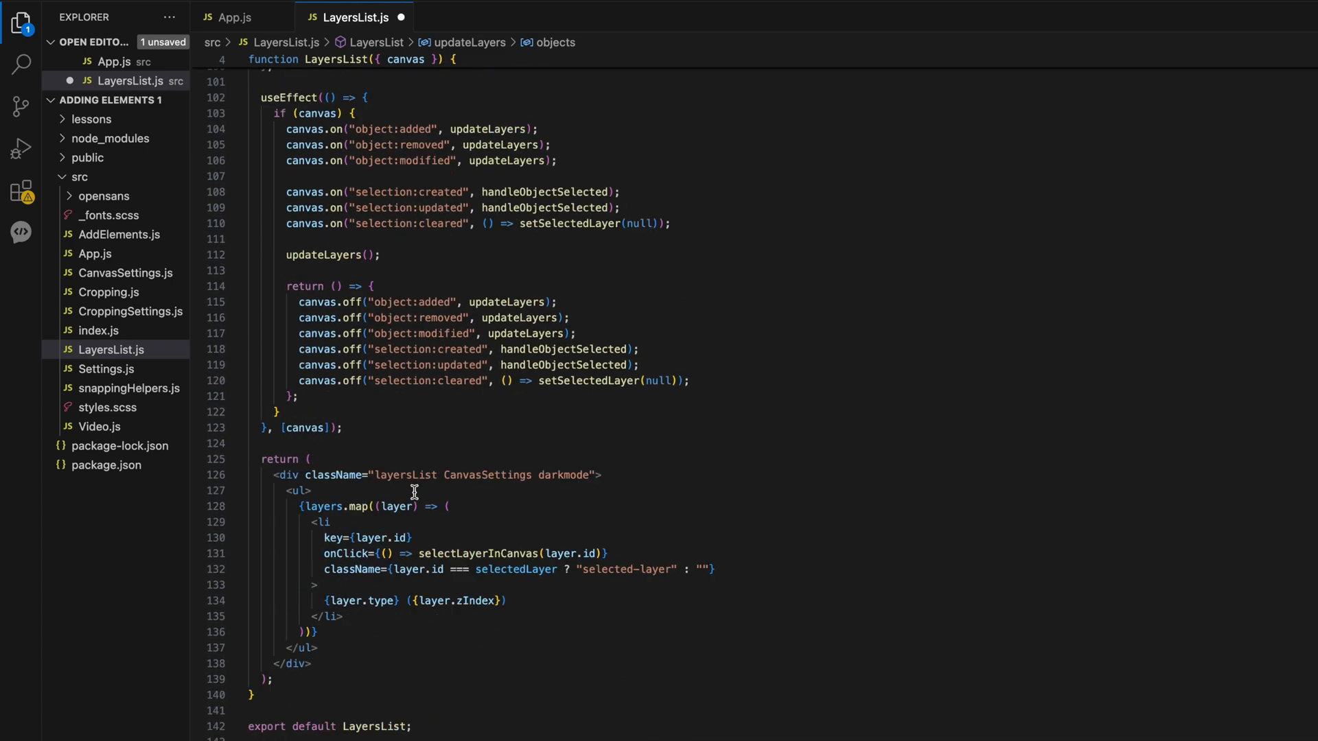
- Add small ArrowUp/ArrowDown IconButtons calling moveSelectedLayer, disabled at layers[0] and layers.length - 1
scroll(down, 3)
text(<Flex>)
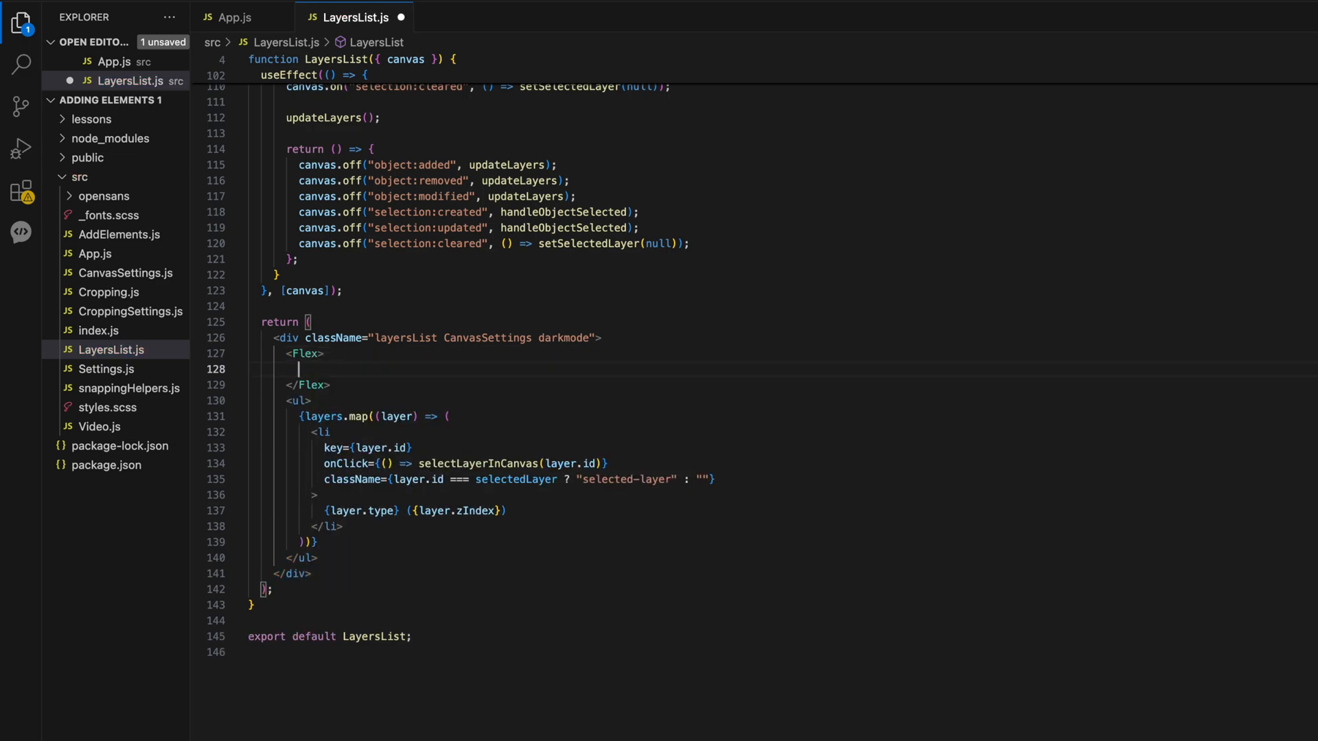
text(fluid justify="start" style={{marginBottom: 16)
text(<IconButton>)
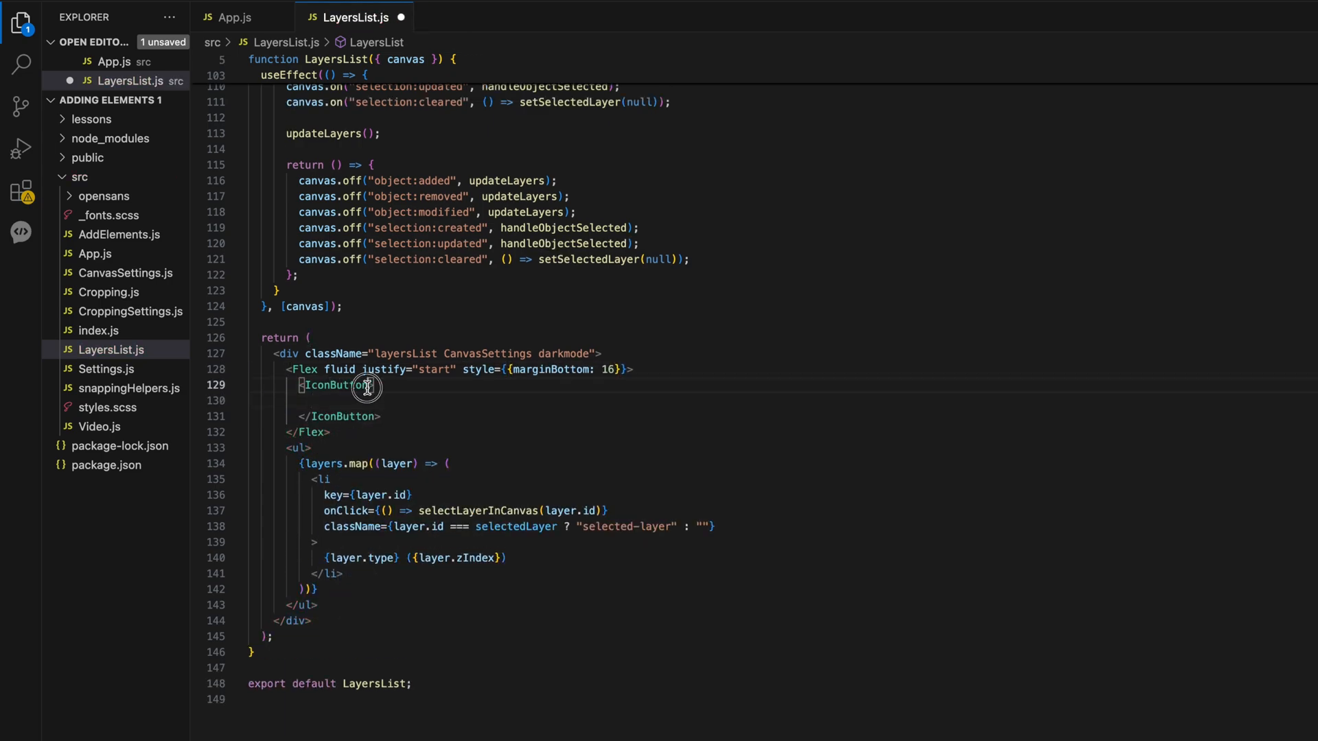
text(size="small" onClick={() =)
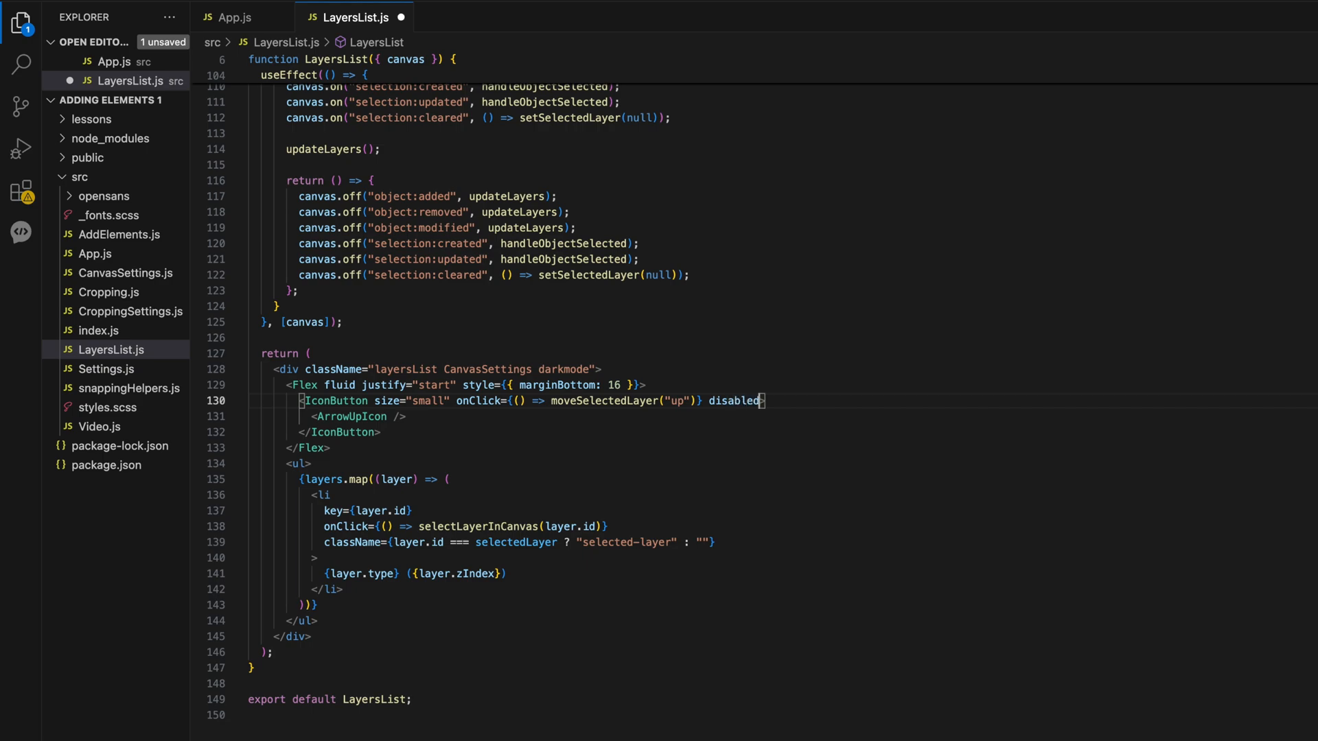
text({!selectedLayer || lay)
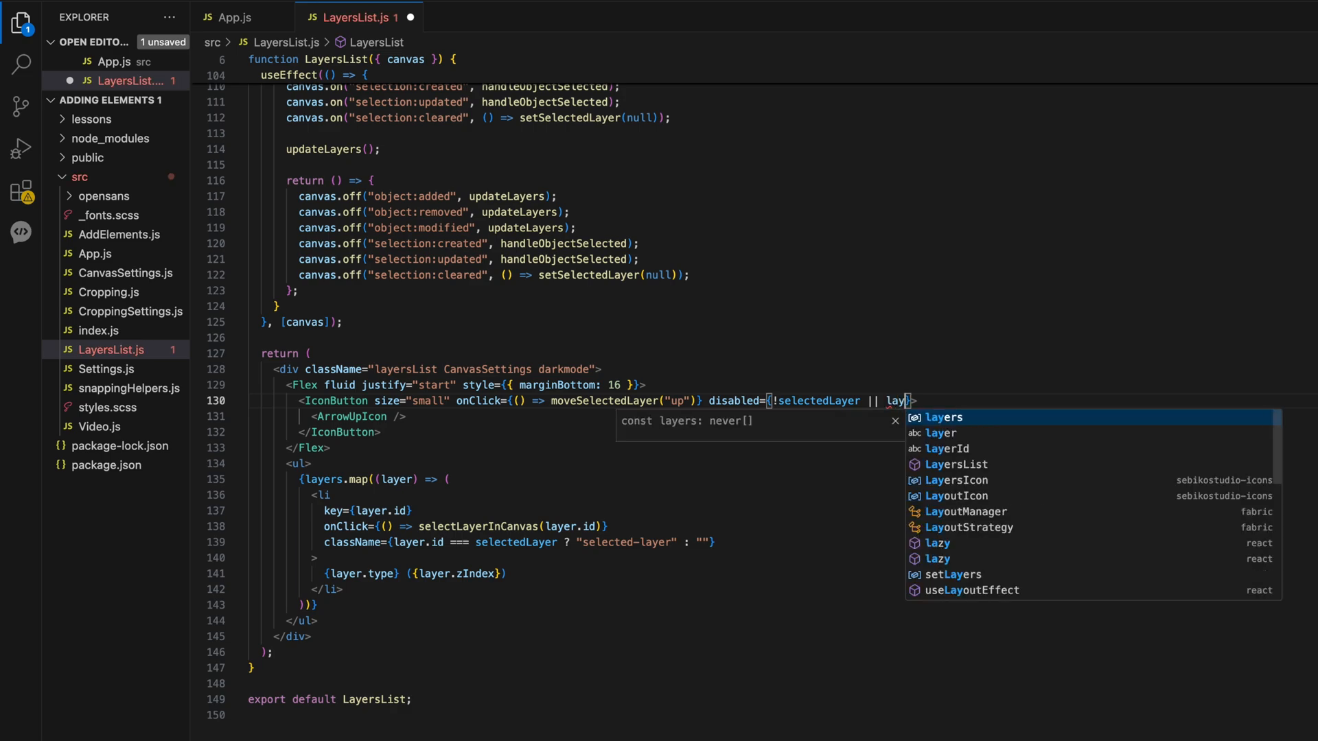
text([0])
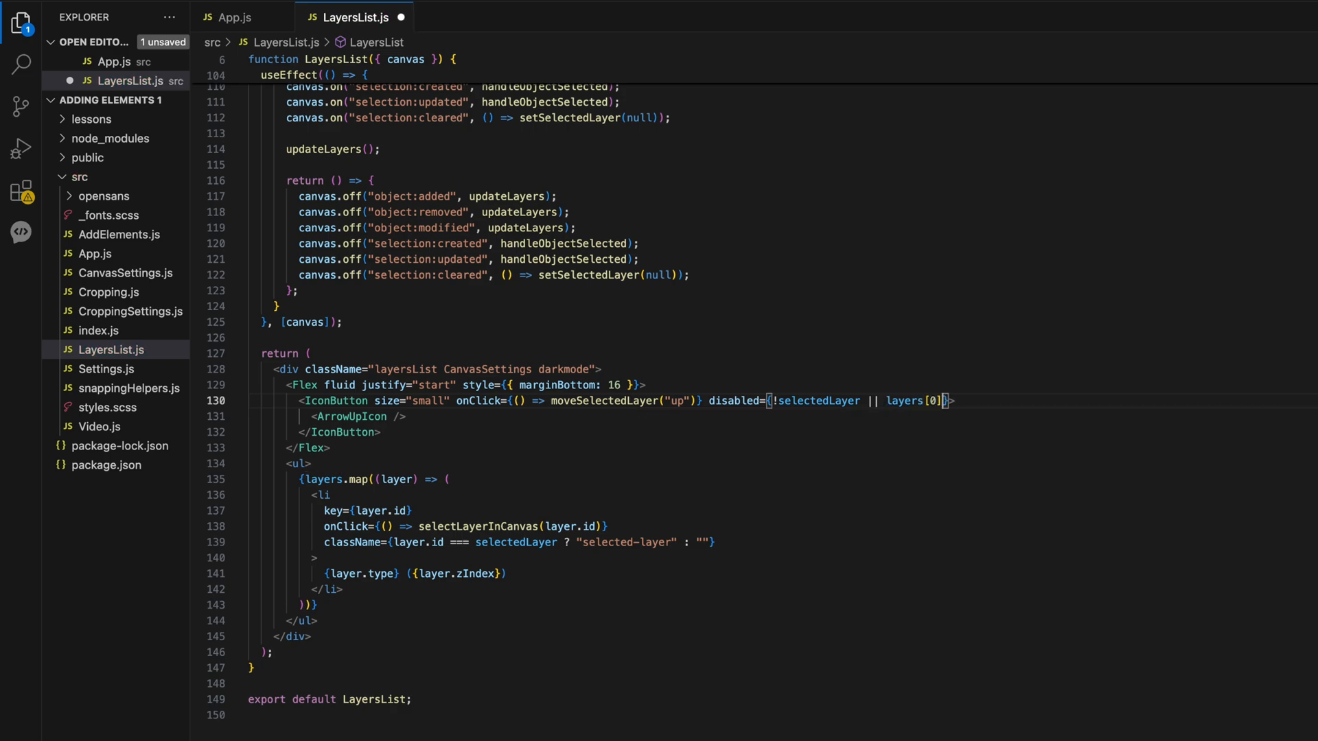
text(?.id)
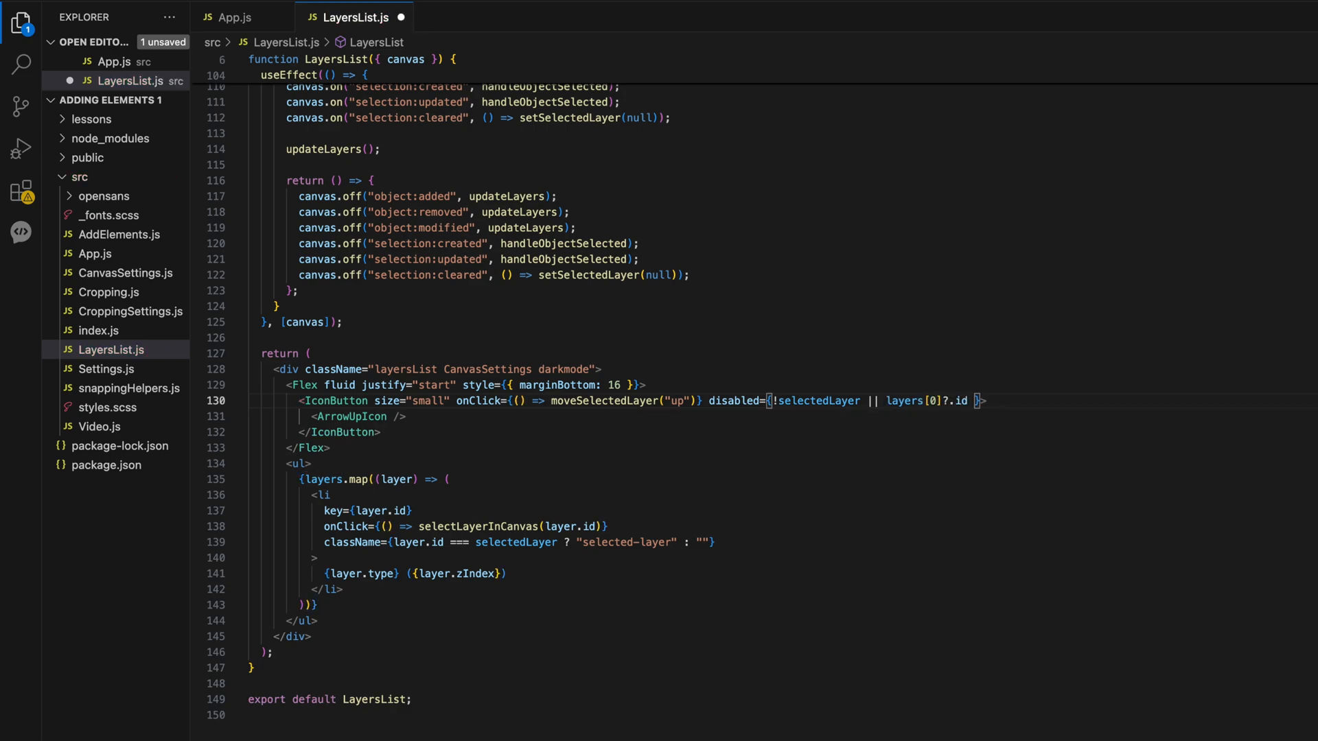
text(=== selectedLayer)
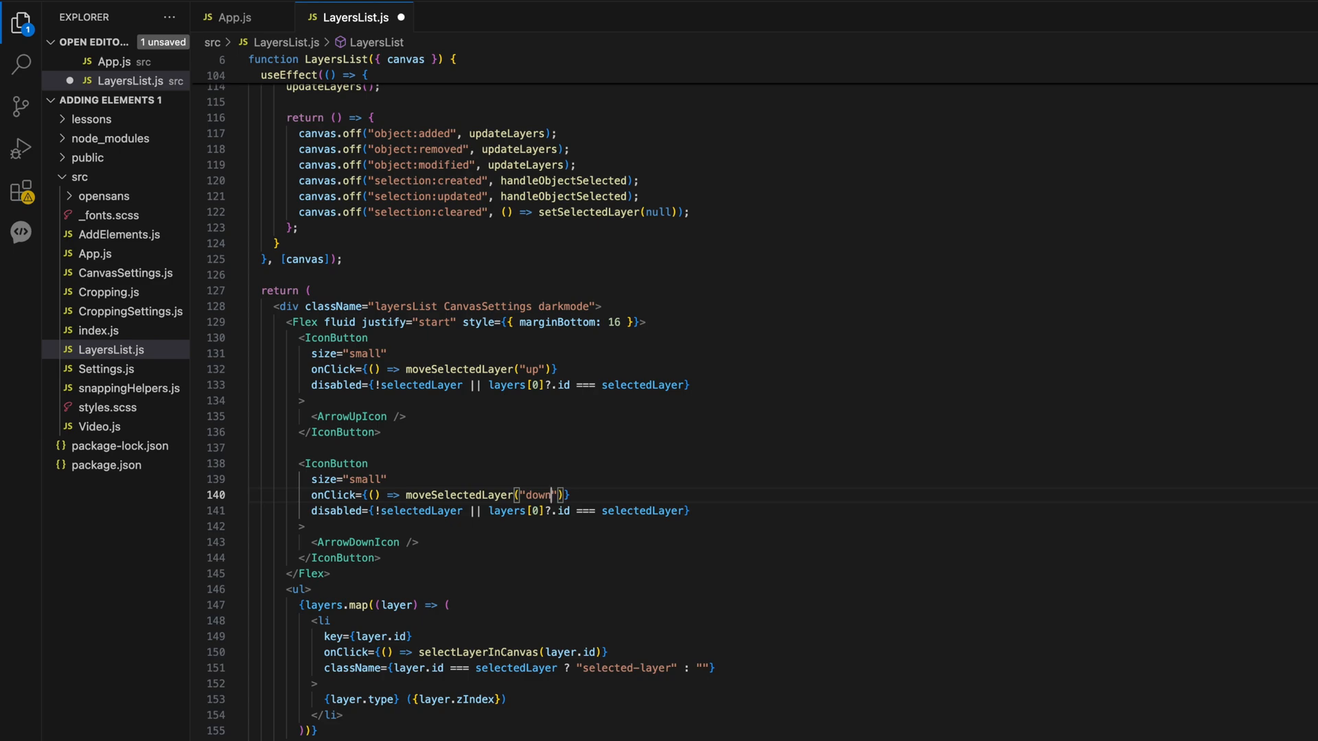
text(layers.length - 1)
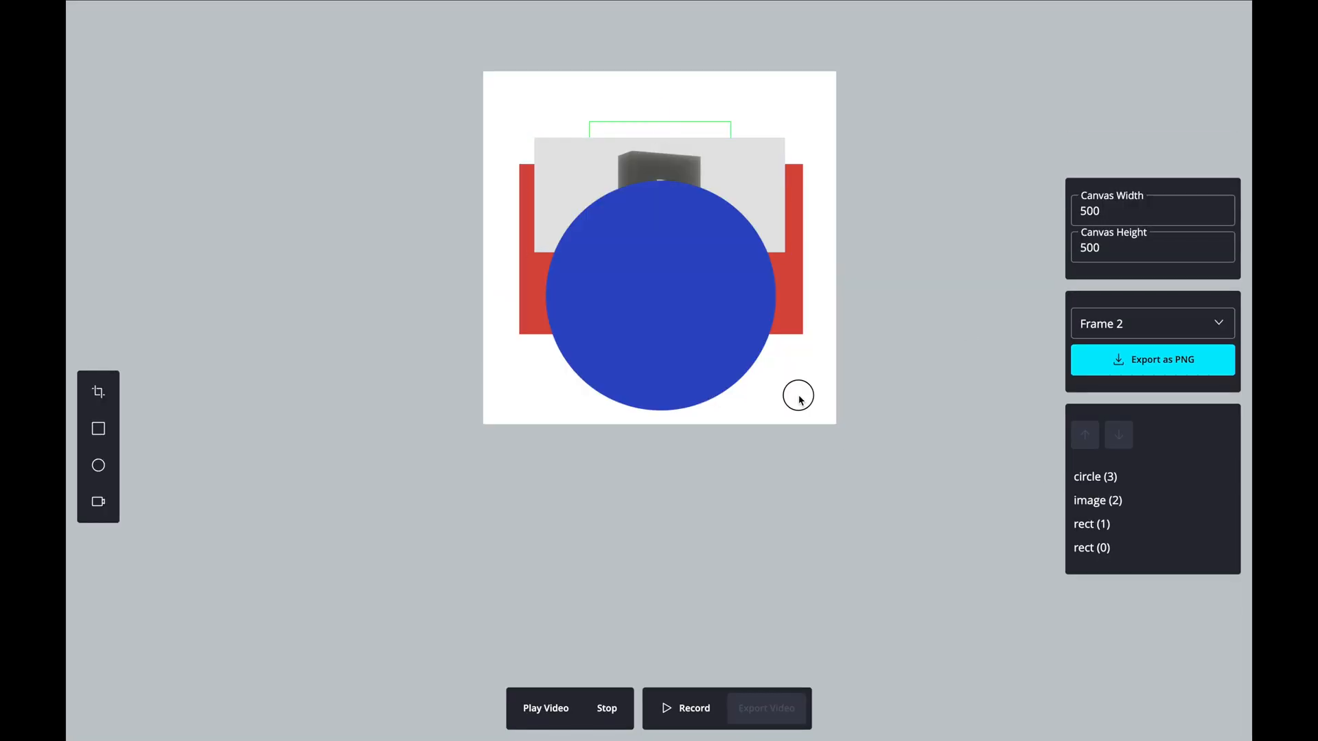
- Select the circle and rect layers in the panel and try the up/down reorder arrows
click(545, 708)
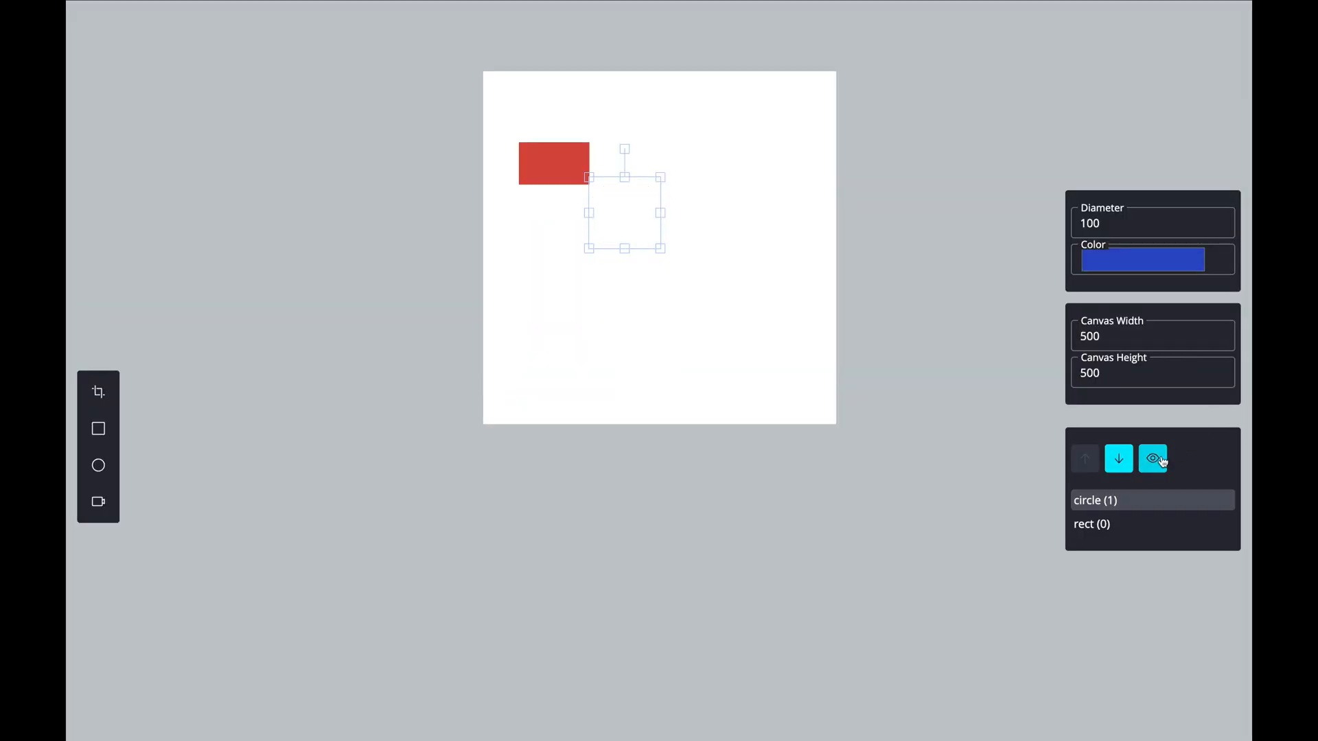
click(1091, 523)
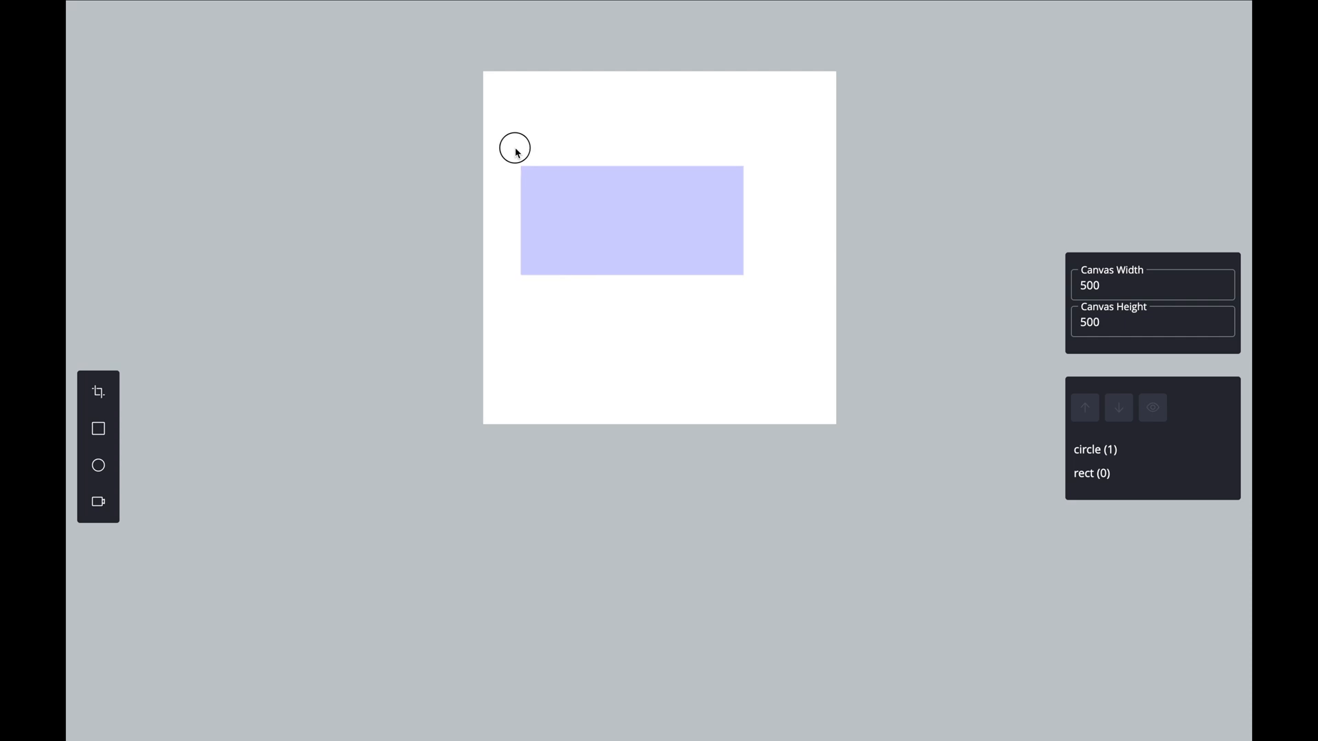
click(1092, 505)
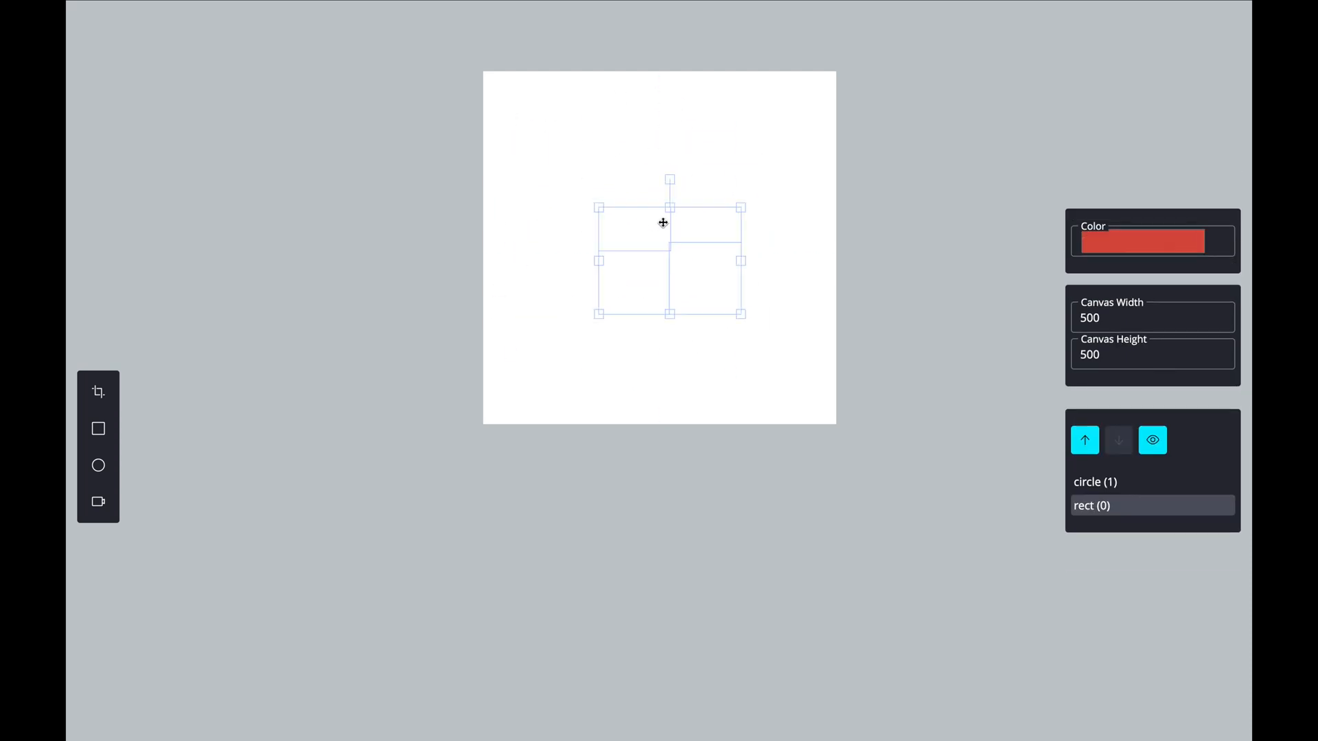